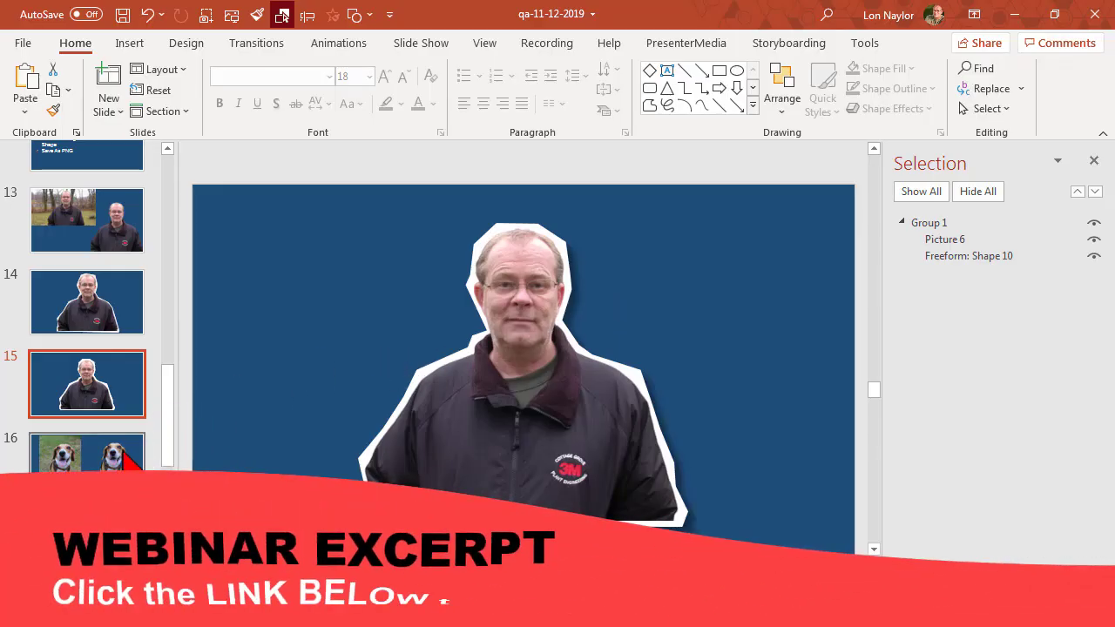
- Show the two-beagle slide 16 and close the Selection pane
left_click(87, 456)
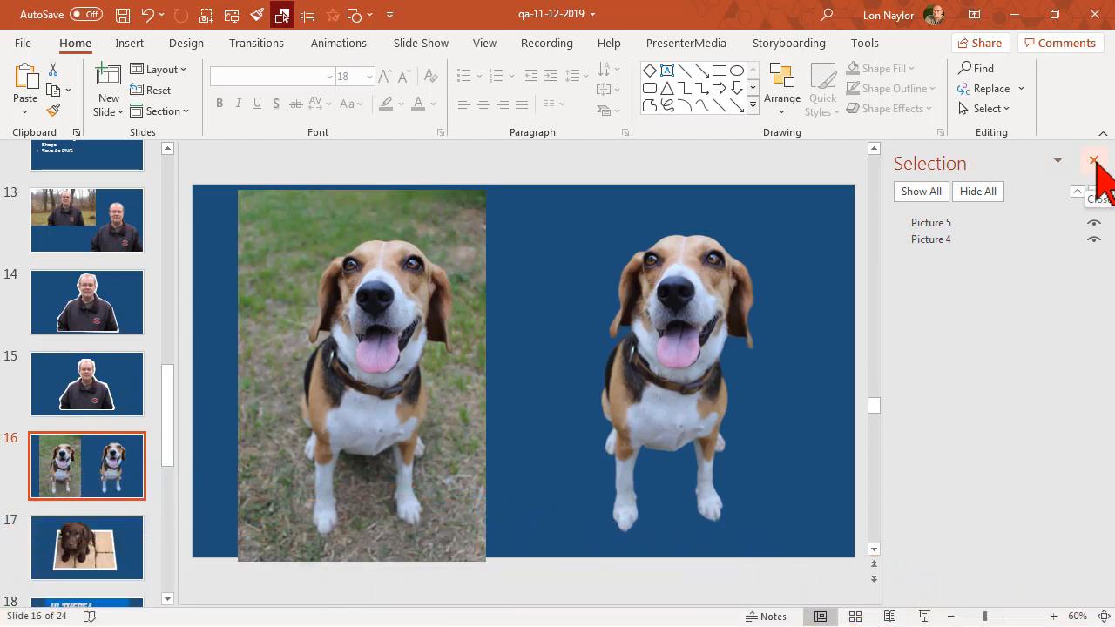
left_click(1094, 161)
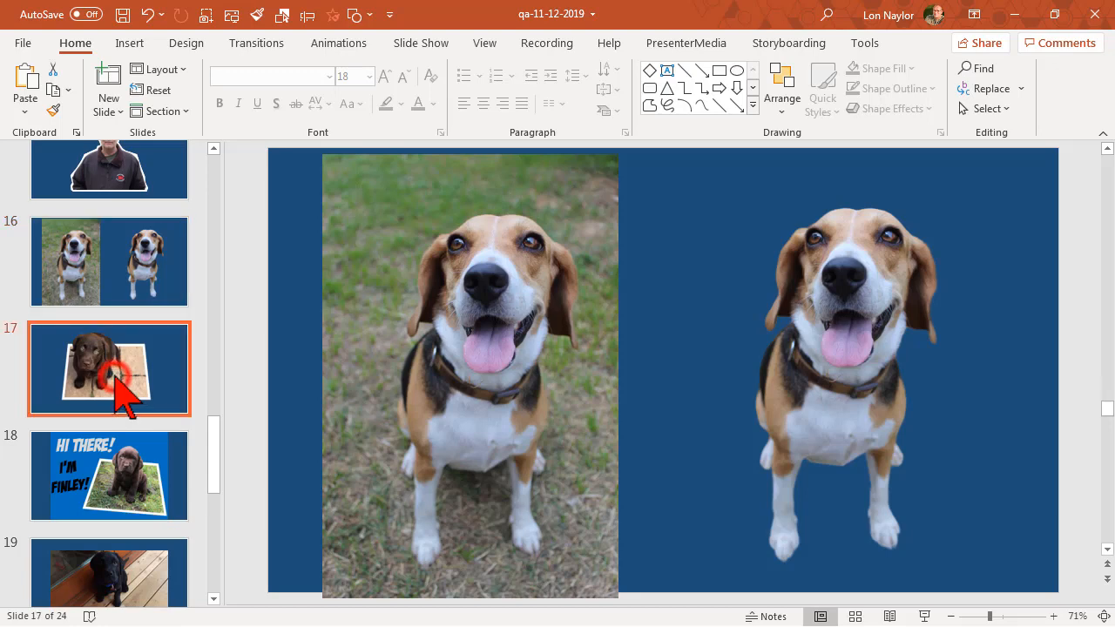
- Display slide 17, the brown puppy popping out of a tilted framed photo
left_click(108, 369)
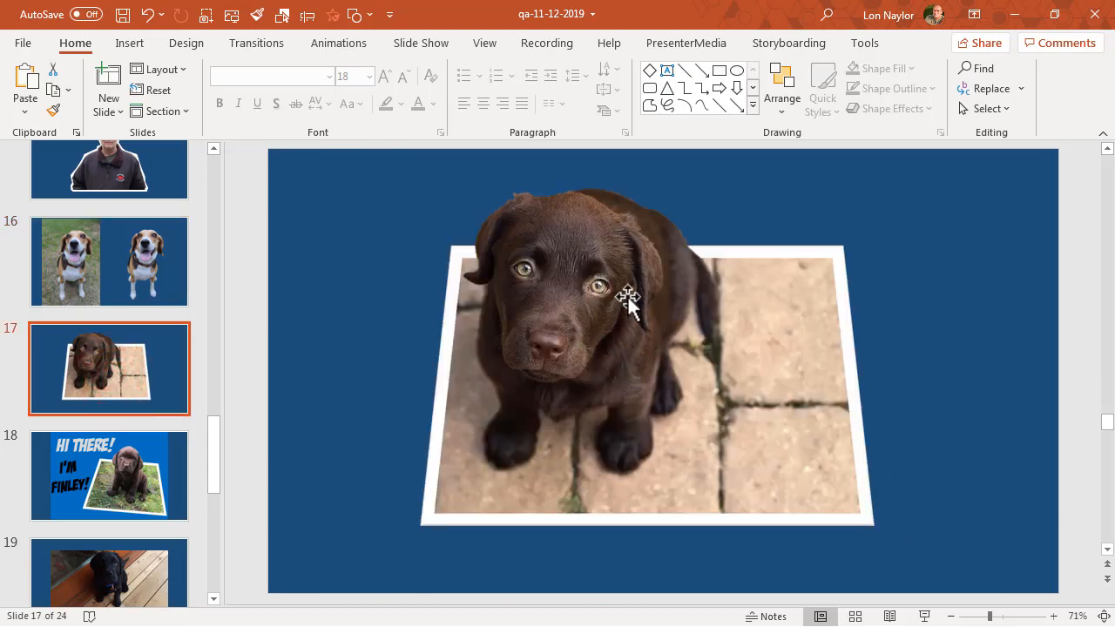
mouse_move(781, 387)
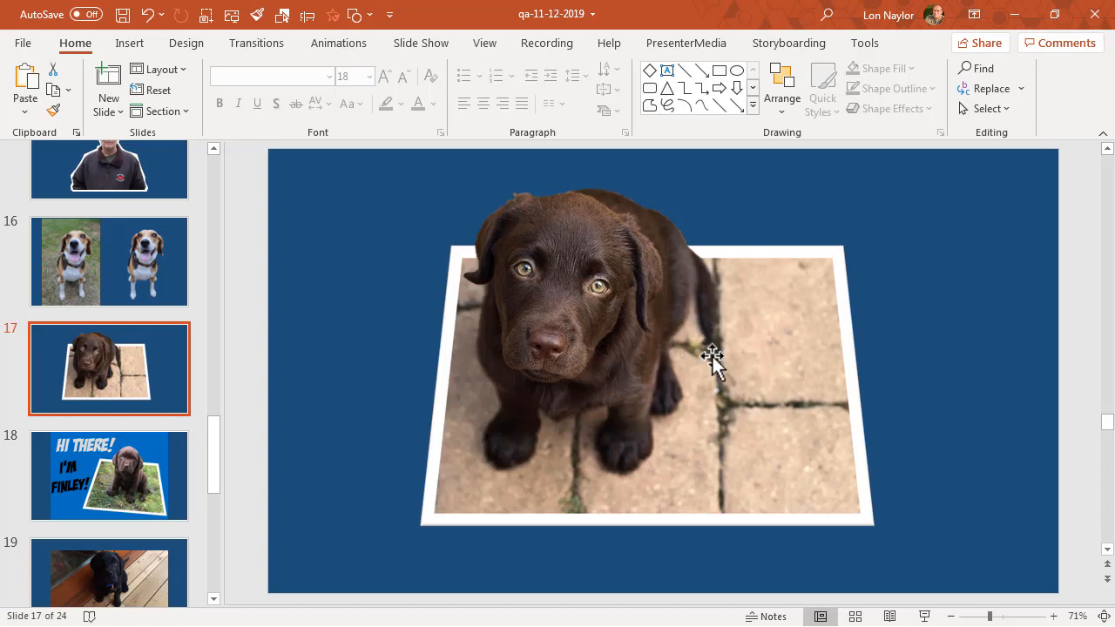
mouse_move(384, 374)
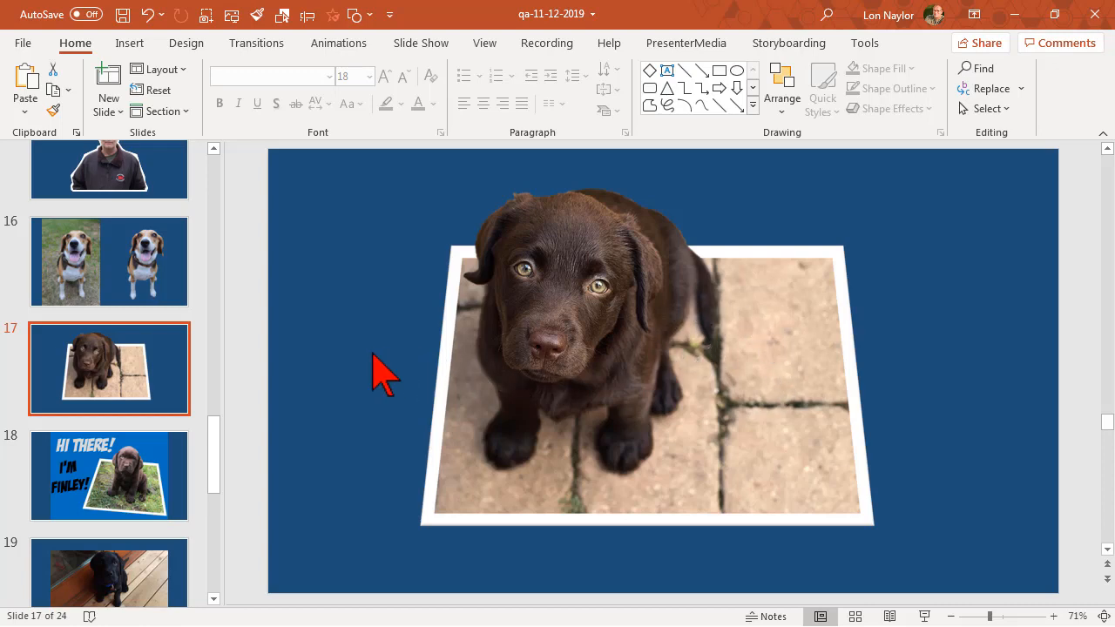
mouse_move(566, 282)
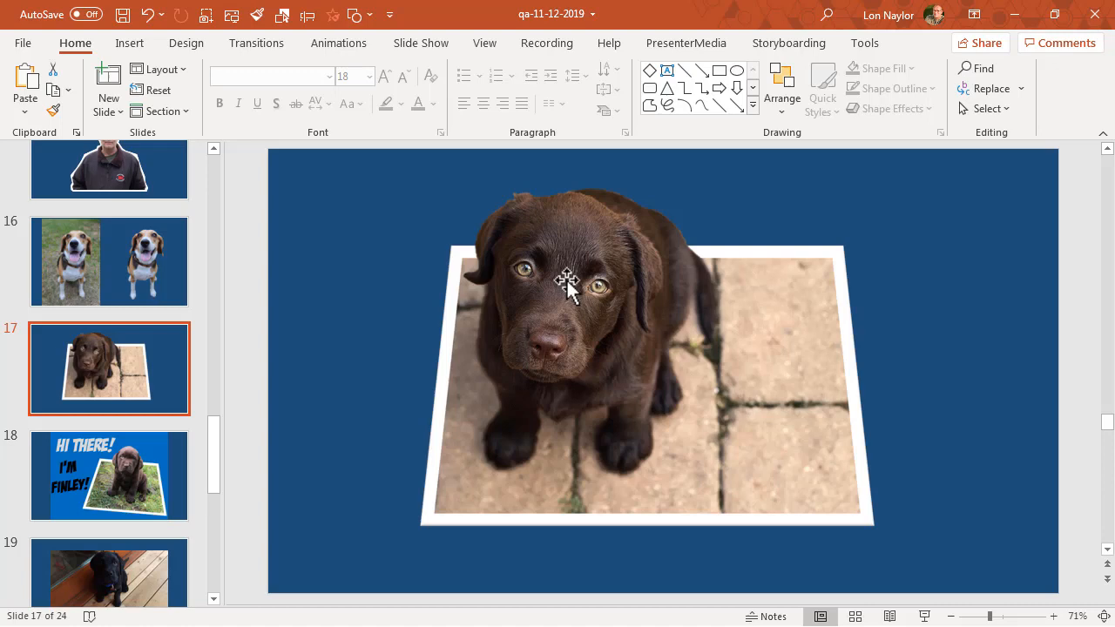
mouse_move(735, 339)
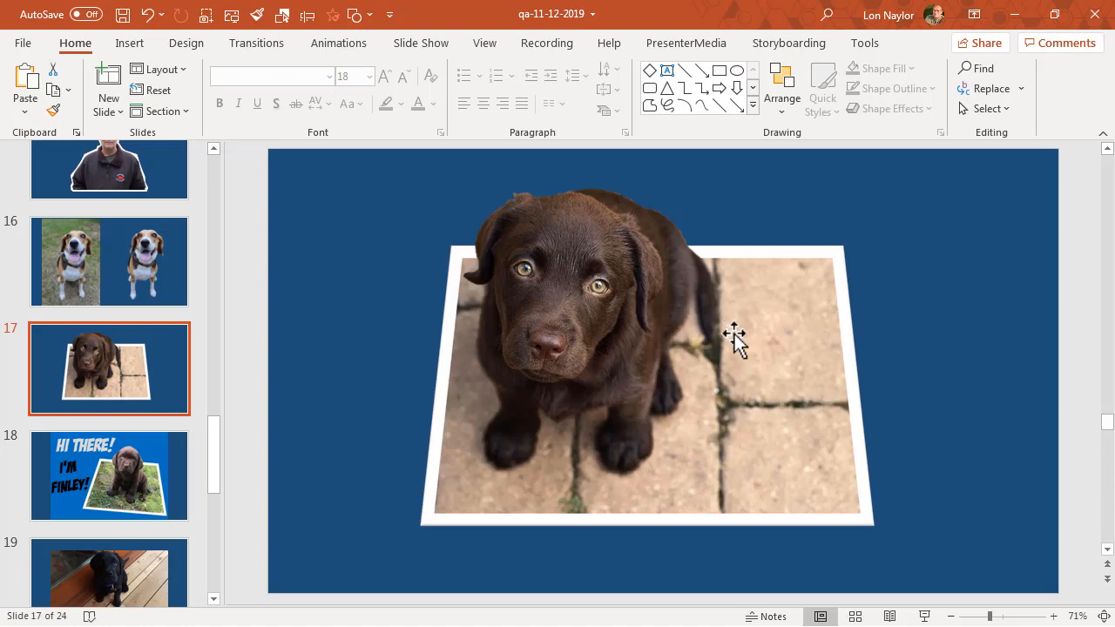
mouse_move(770, 352)
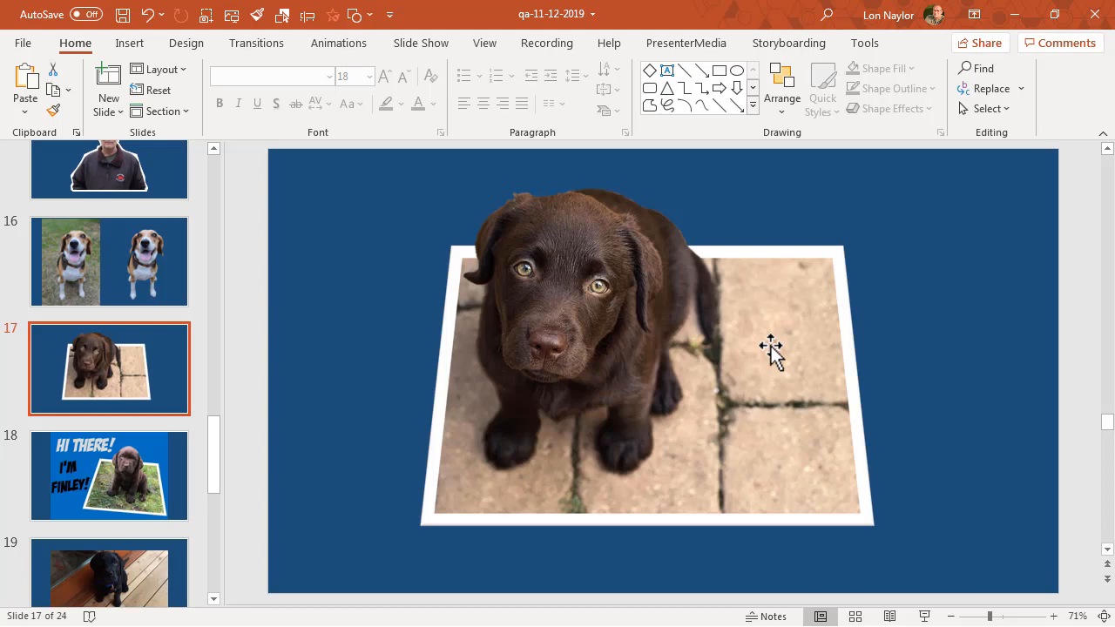
mouse_move(735, 317)
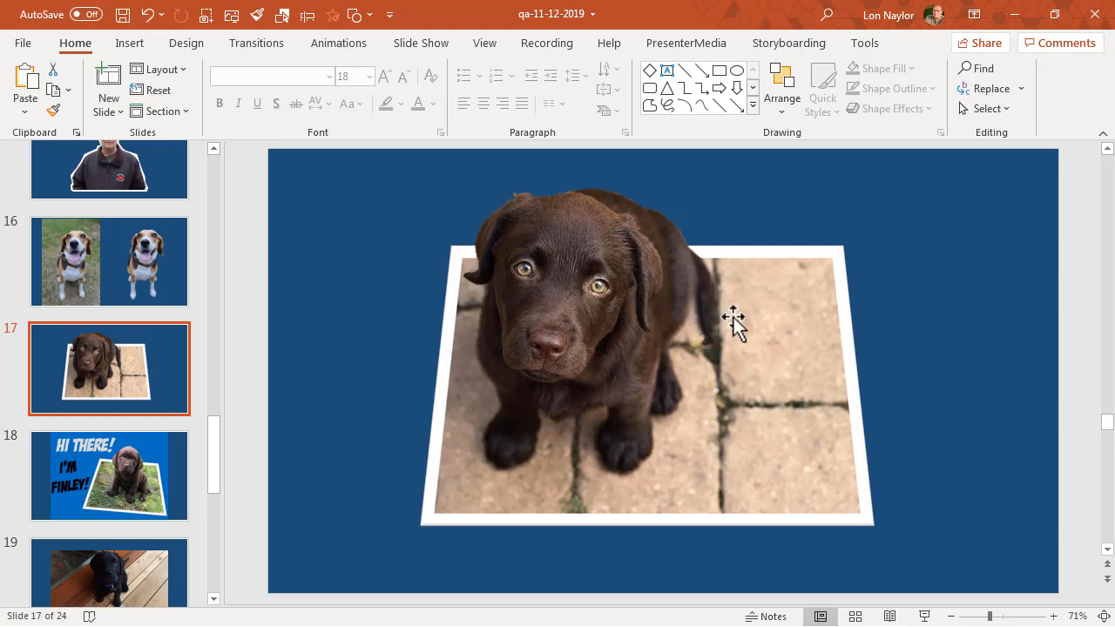
mouse_move(735, 321)
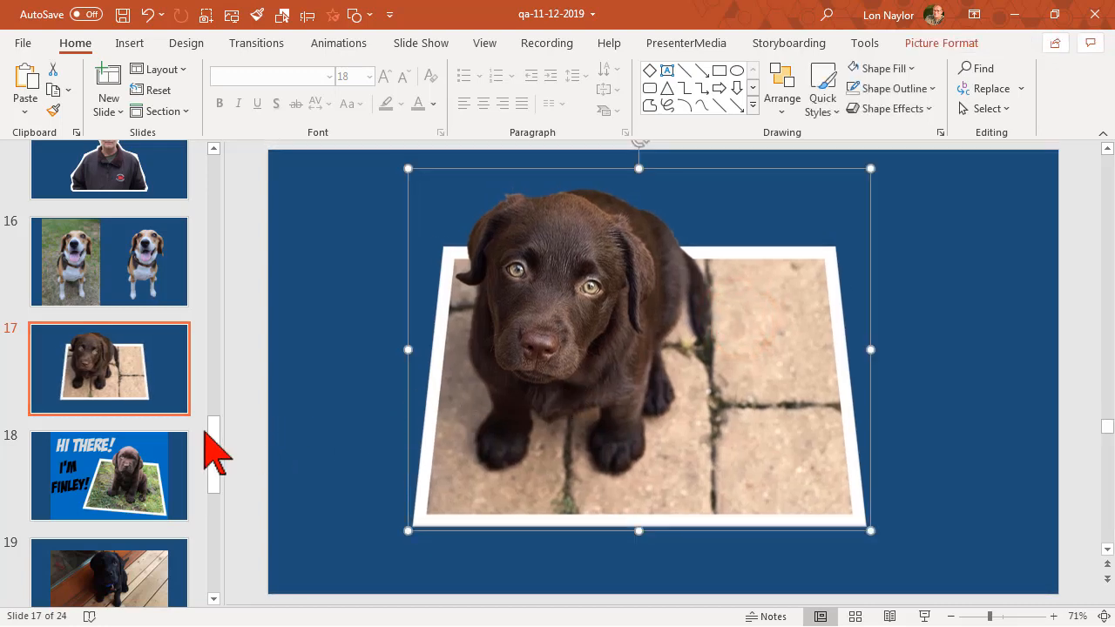
mouse_move(225, 459)
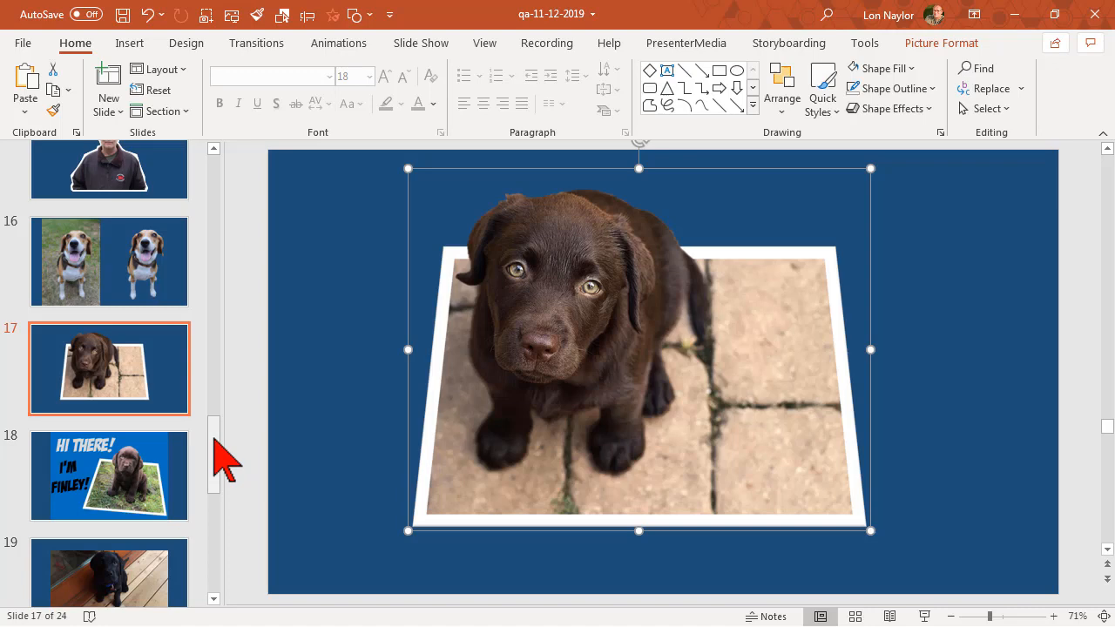
scroll("down", 3)
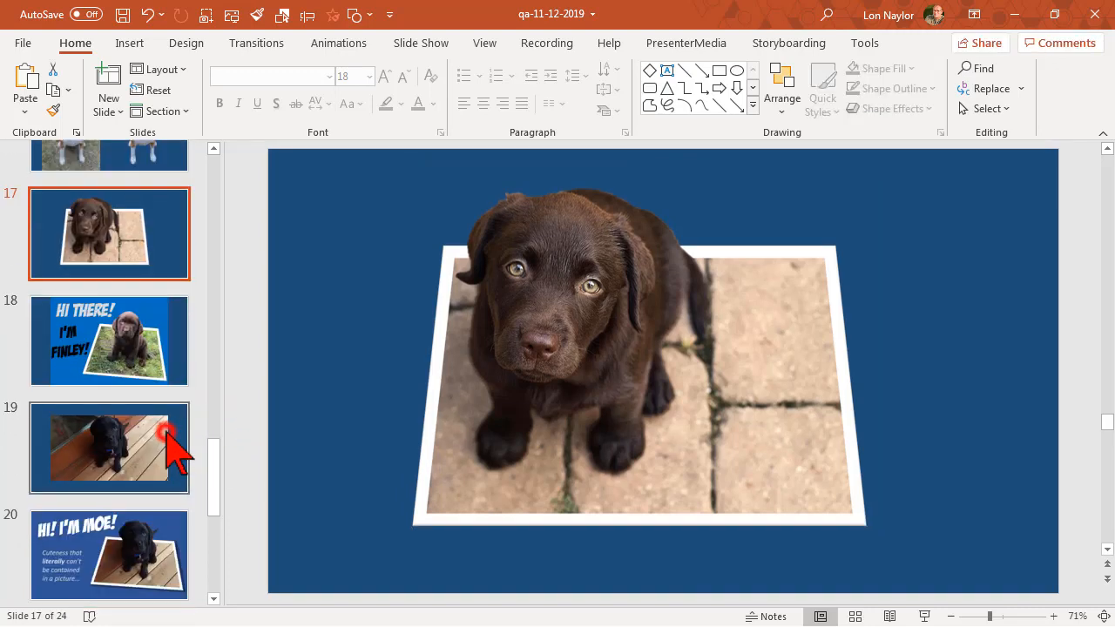
- View the plain black puppy slide 19, then the finished HI! I'M MOE! slide 20
left_click(108, 446)
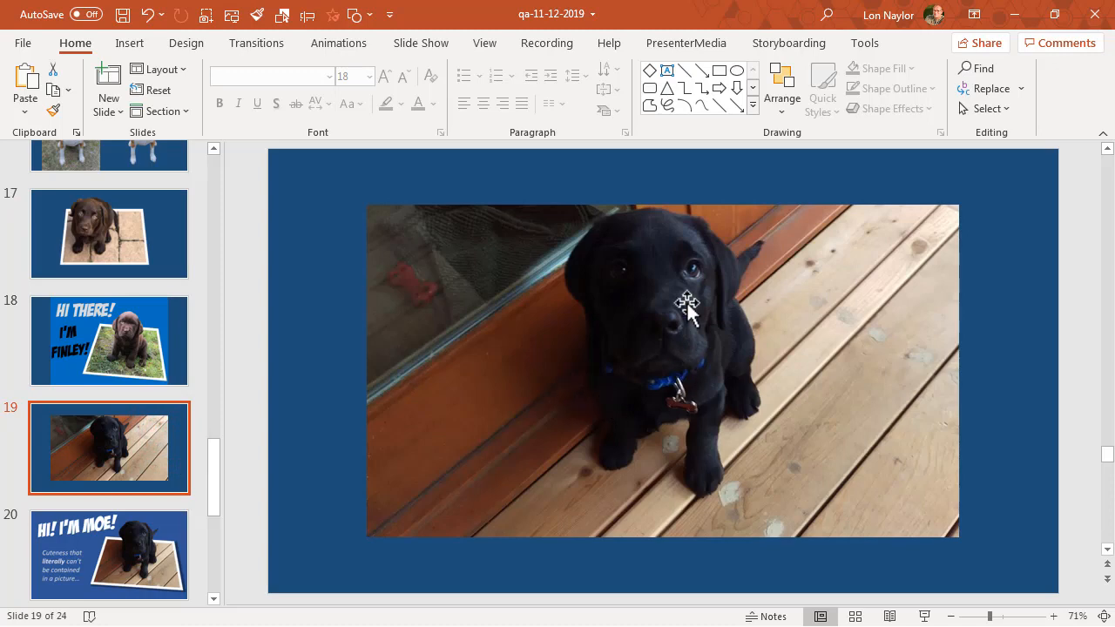
mouse_move(625, 360)
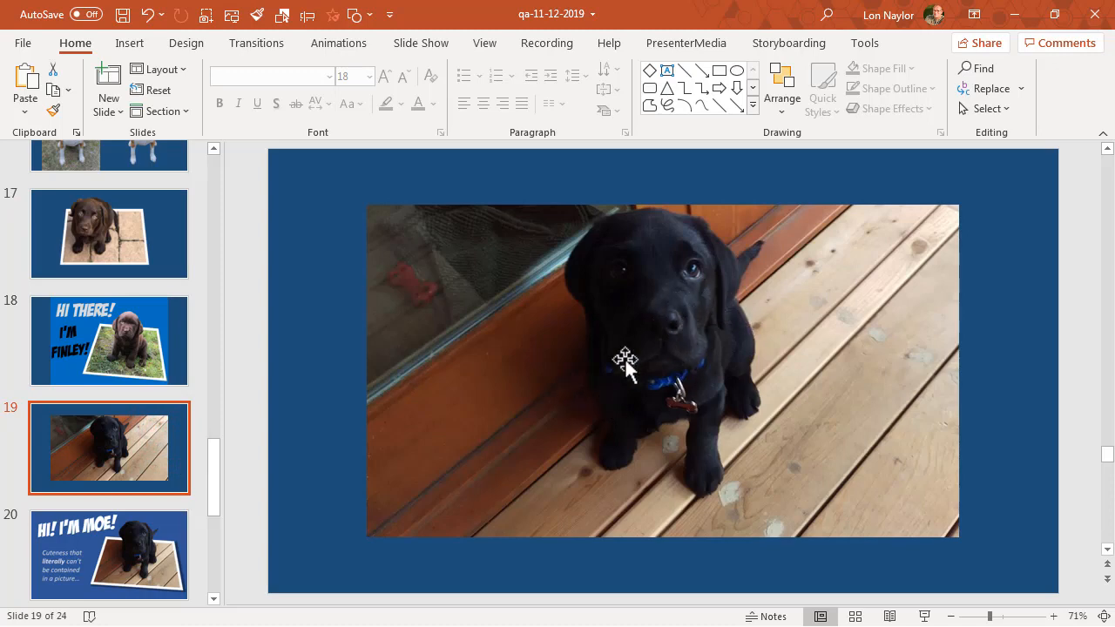
mouse_move(630, 404)
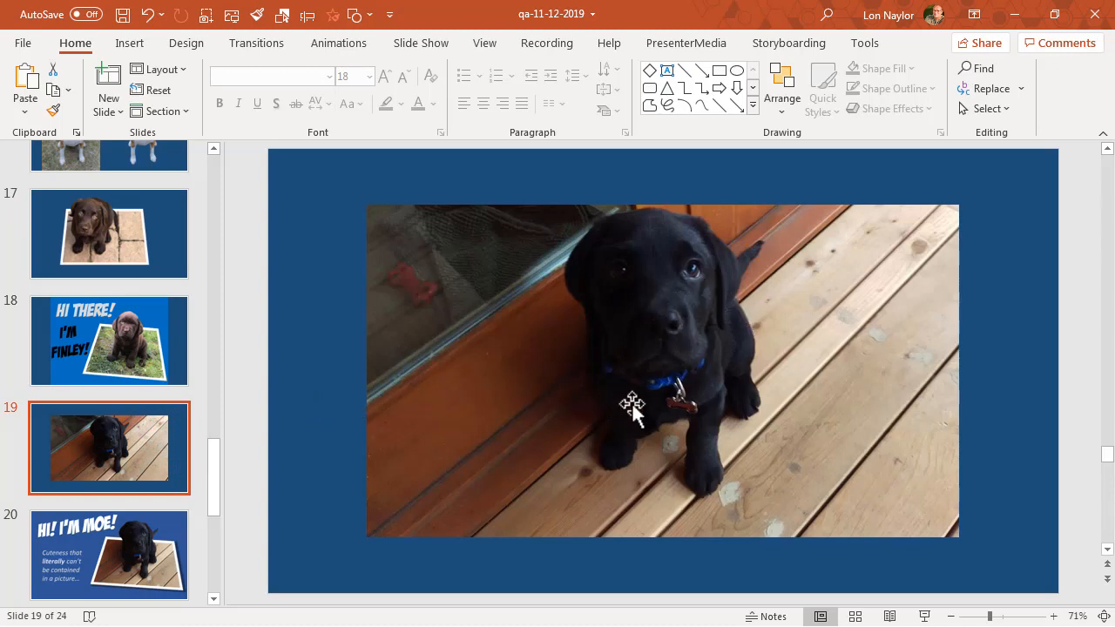
mouse_move(666, 322)
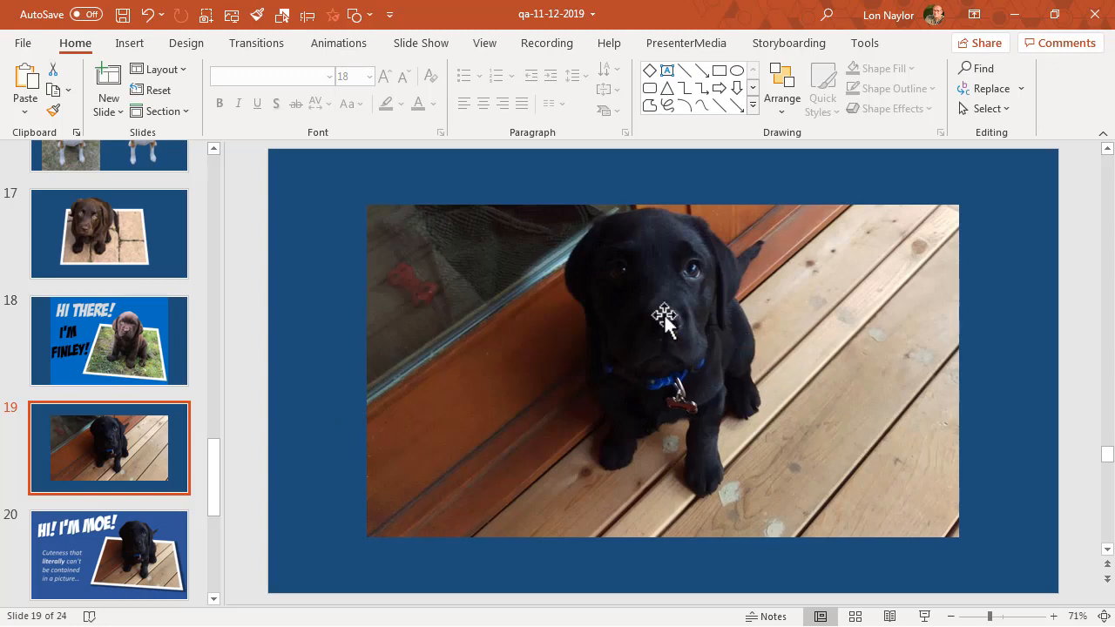
mouse_move(165, 536)
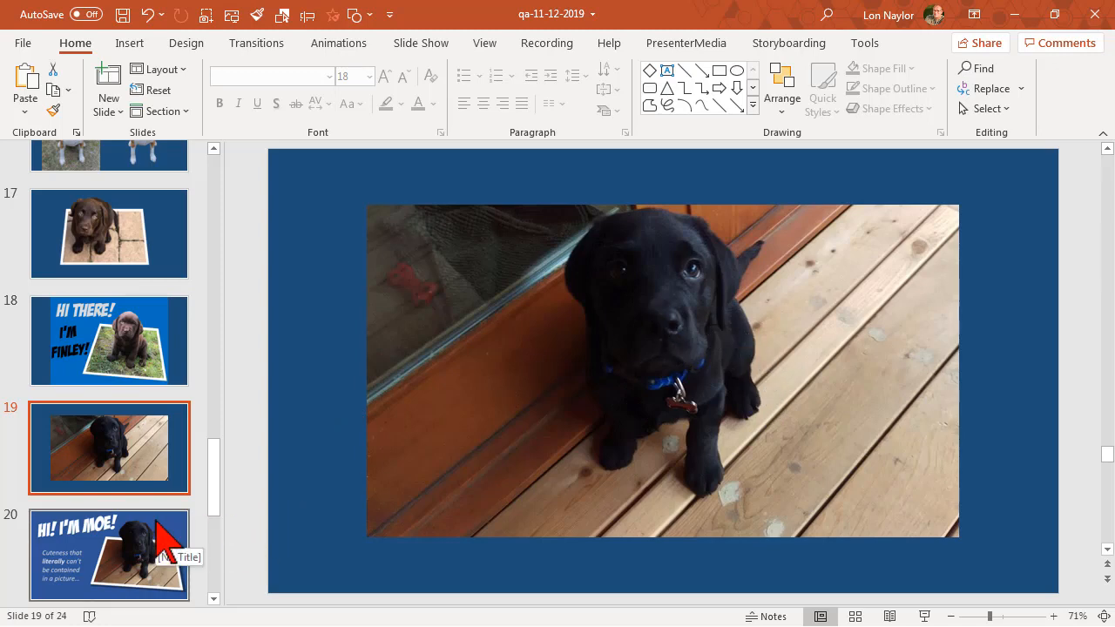
left_click(108, 554)
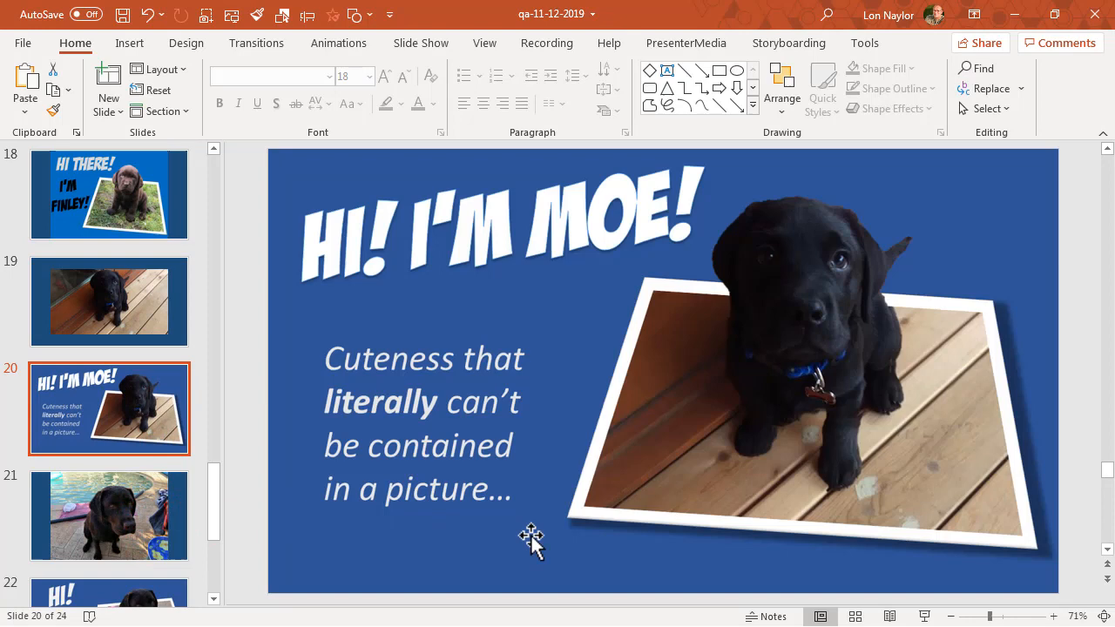
mouse_move(793, 397)
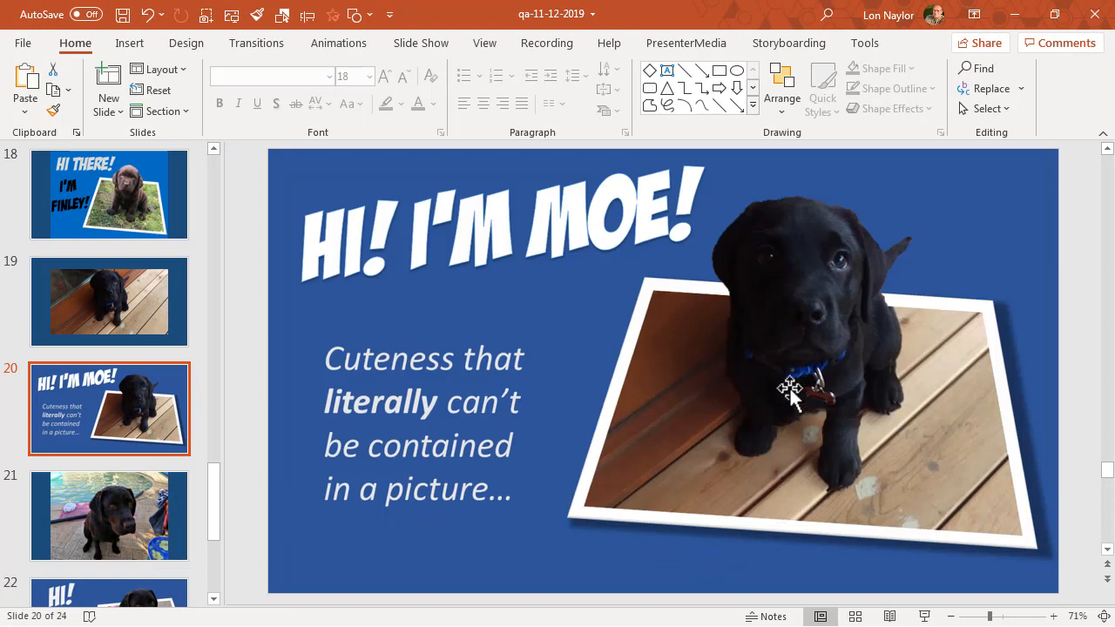
mouse_move(843, 314)
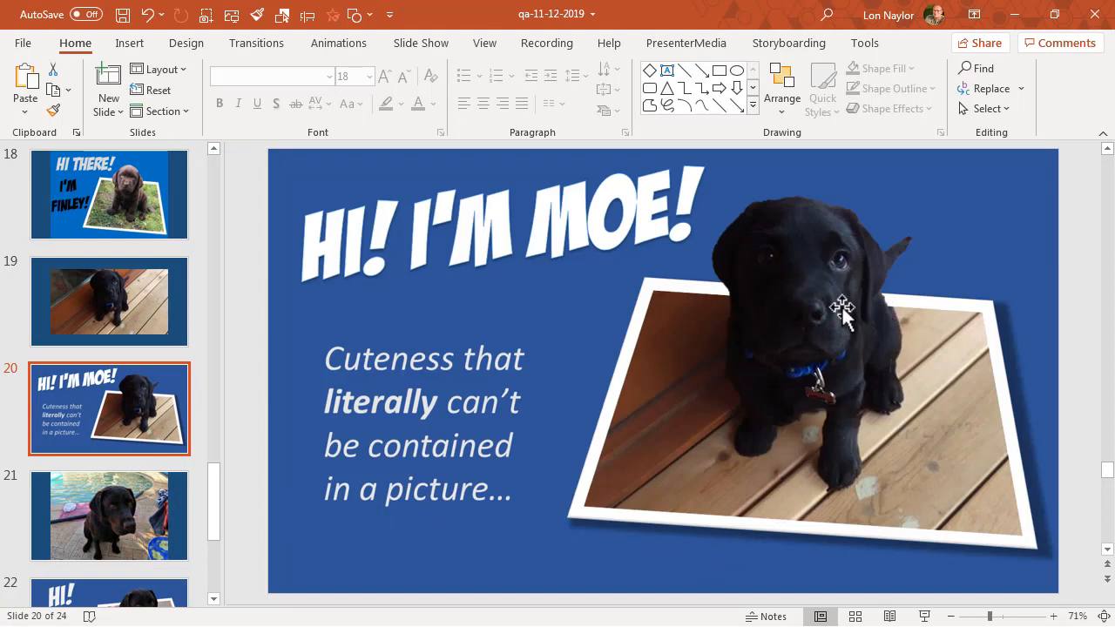
mouse_move(916, 372)
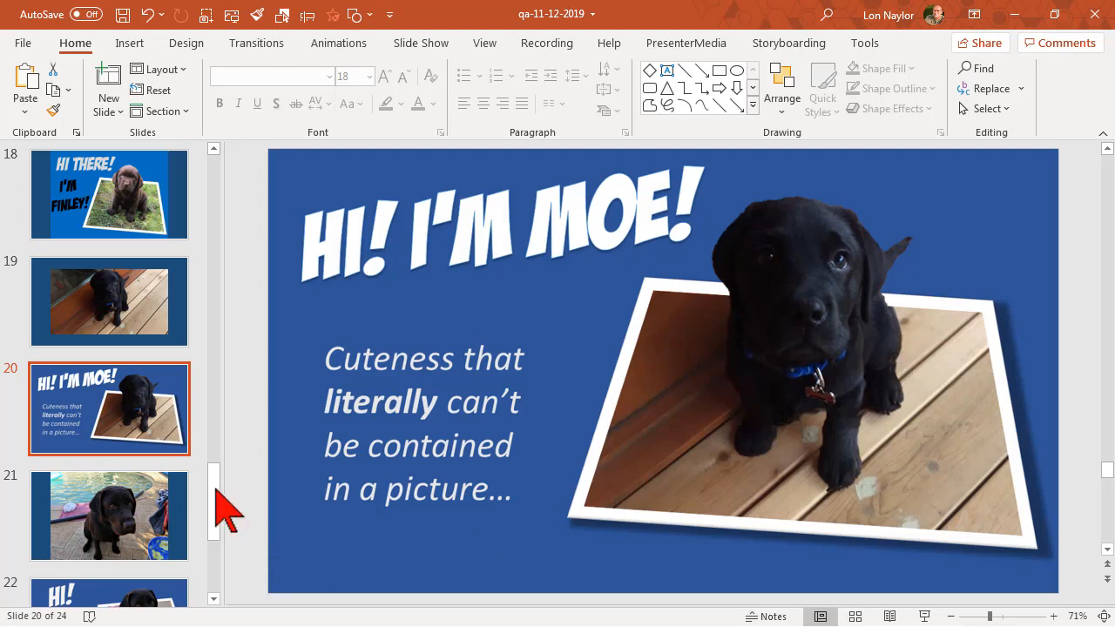
- View the pool photo slide 21 and the finished I'M RUBY slide 22, then scroll back toward slide 16
scroll("down", 3)
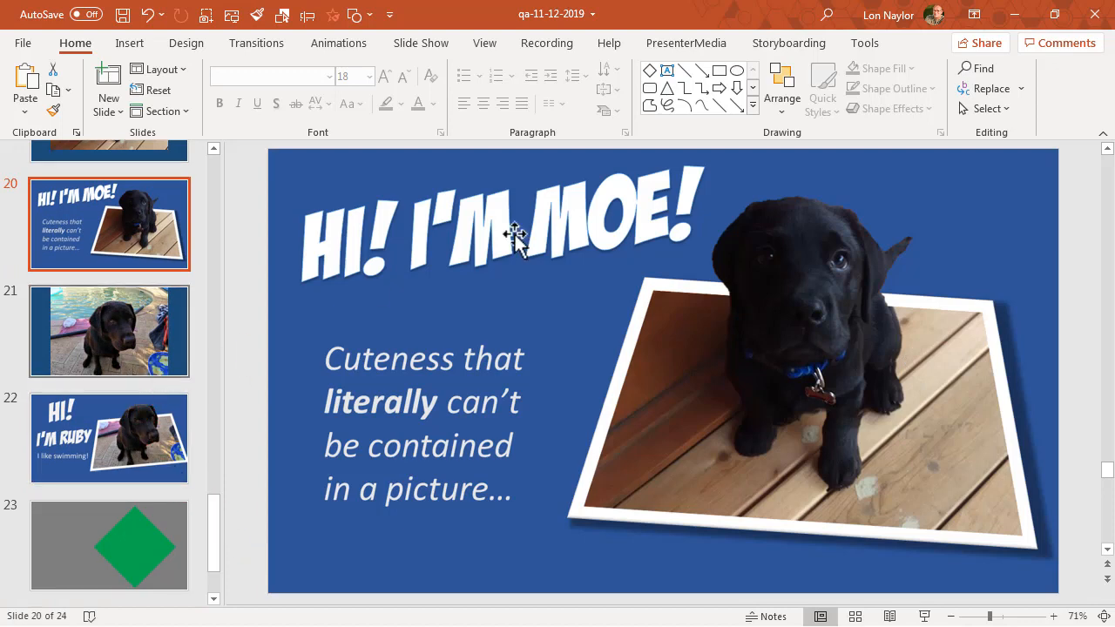
mouse_move(721, 392)
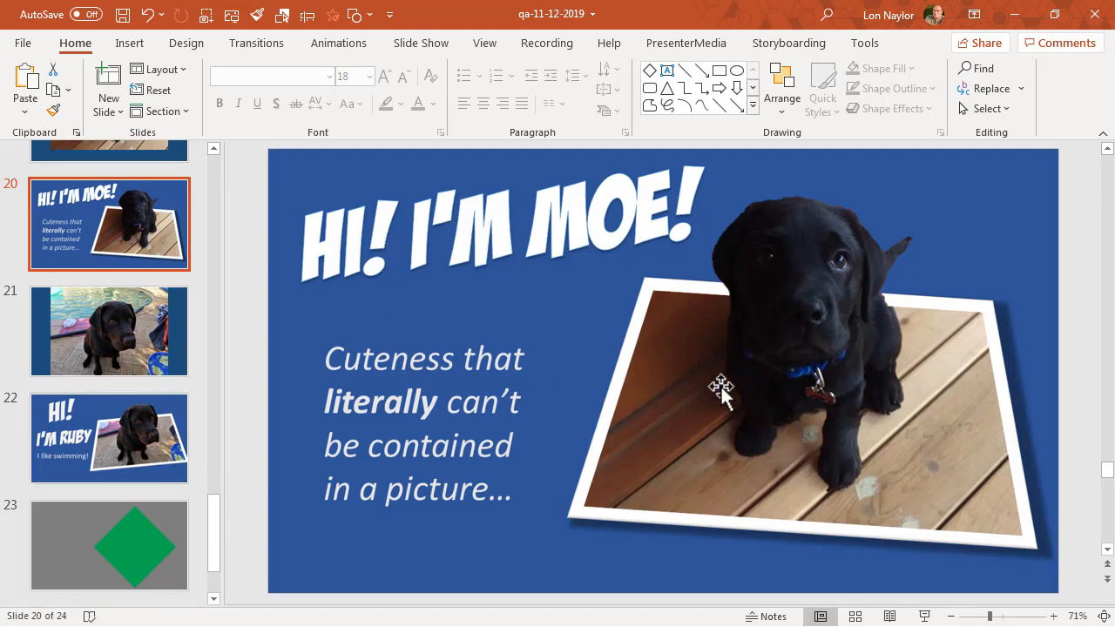
mouse_move(815, 324)
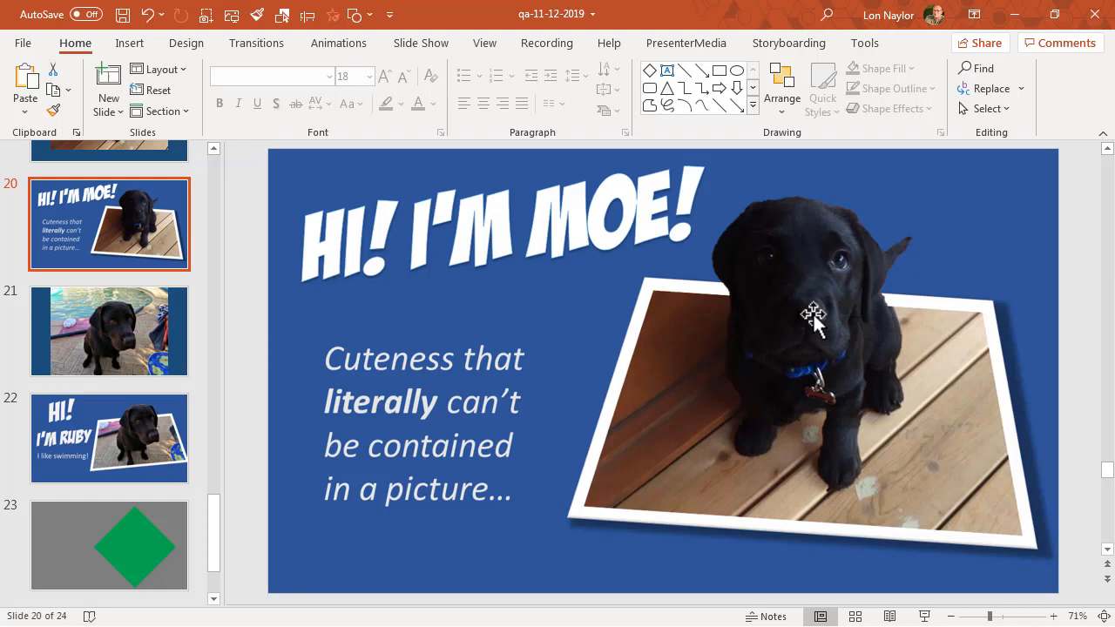
left_click(108, 331)
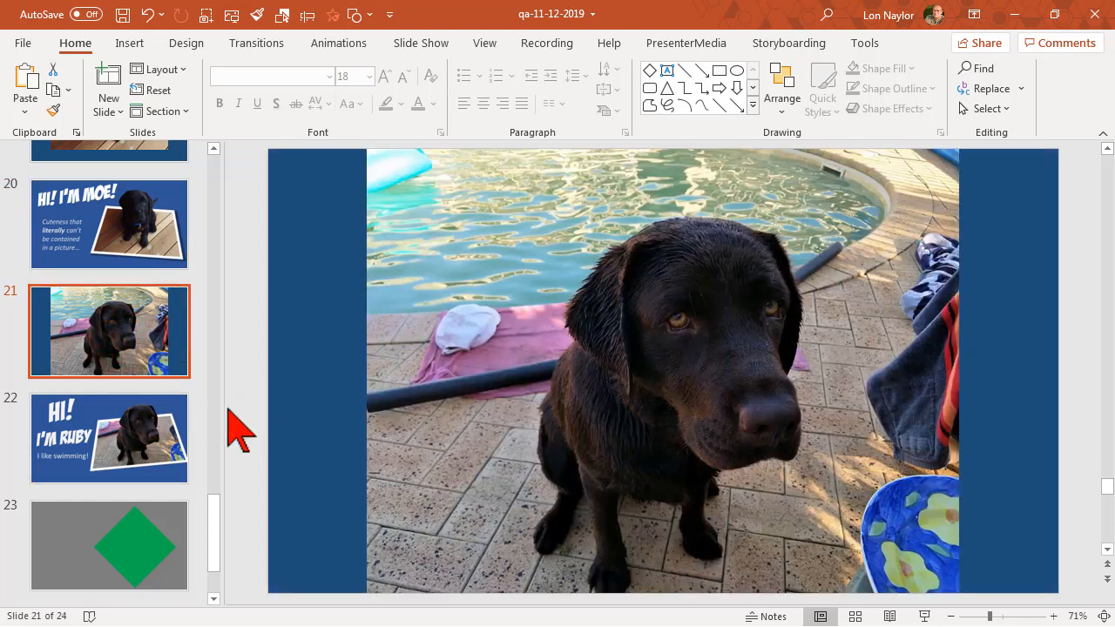
left_click(108, 439)
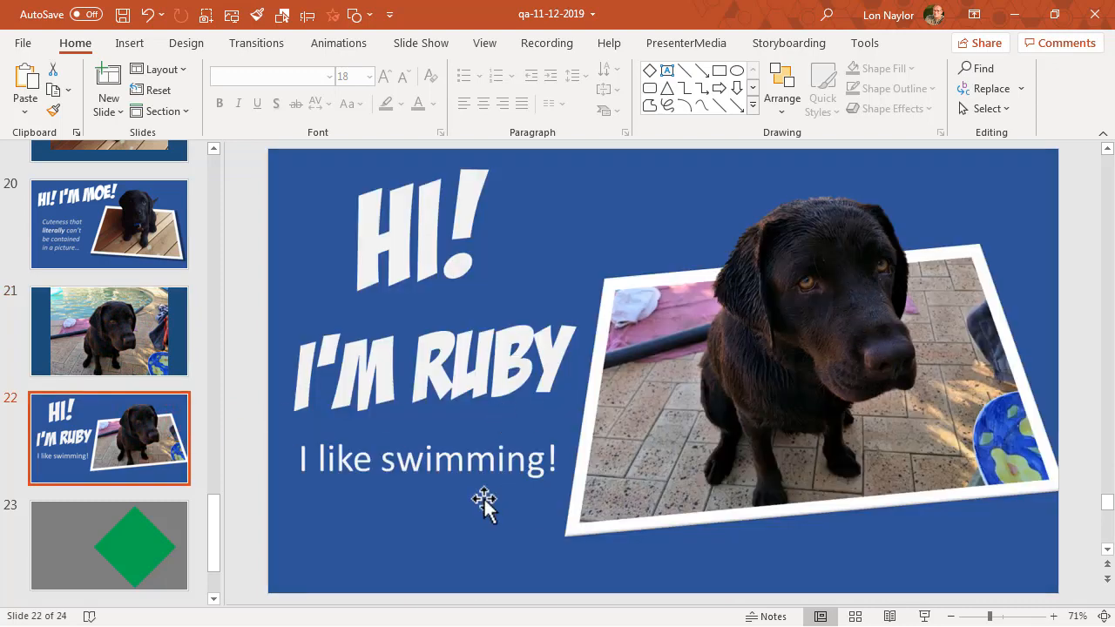
mouse_move(220, 177)
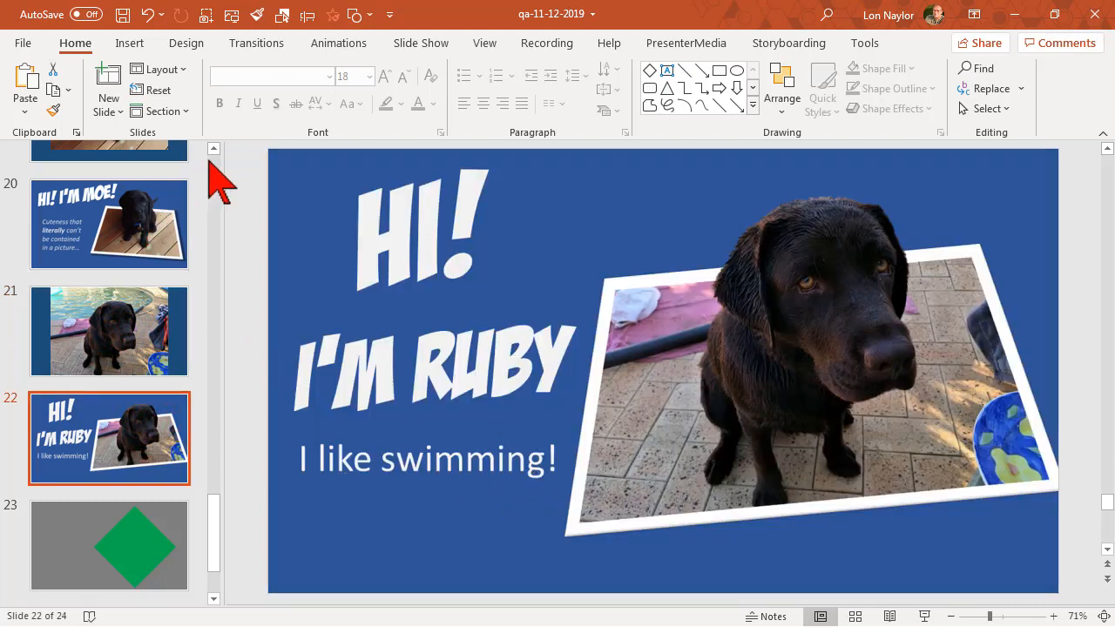
scroll("up", 3)
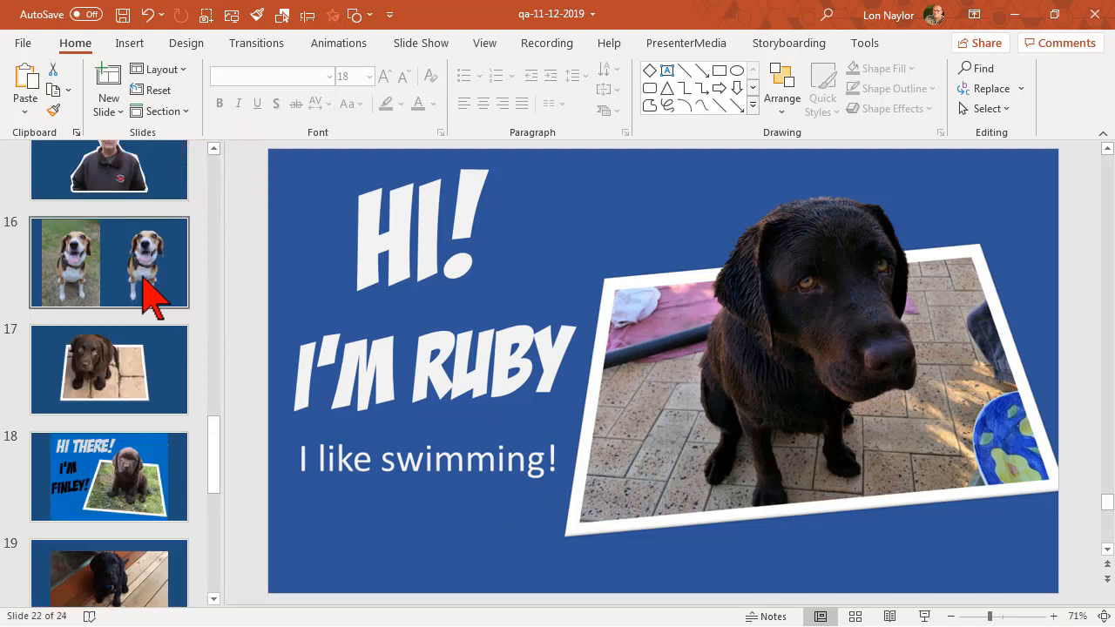
- Select the two-beagle slide 16 and duplicate it as slide 17
left_click(108, 263)
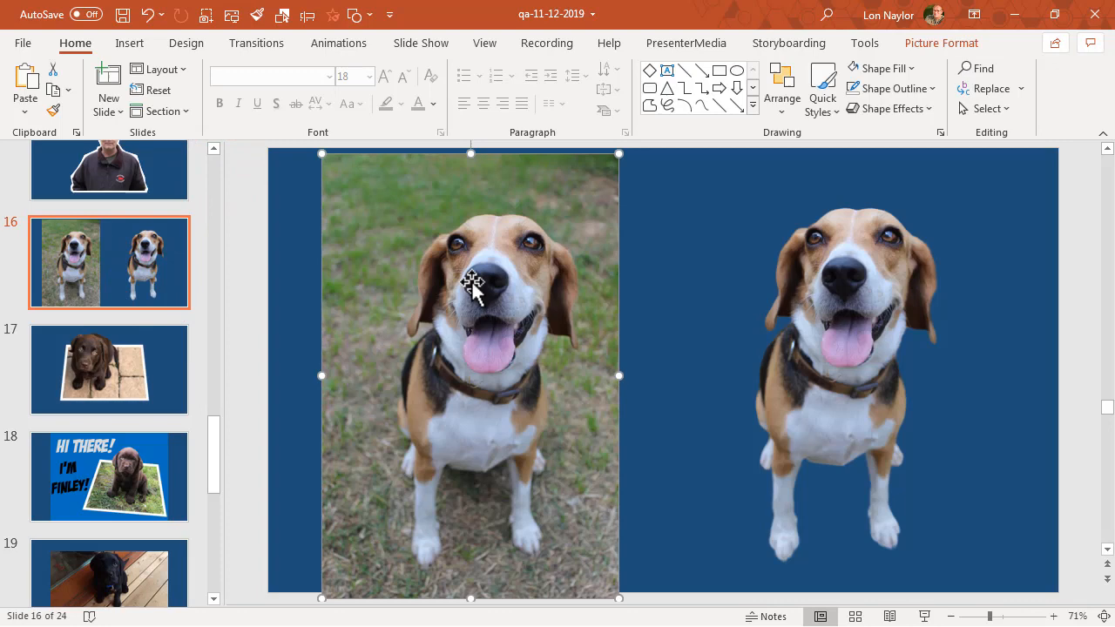
mouse_move(505, 314)
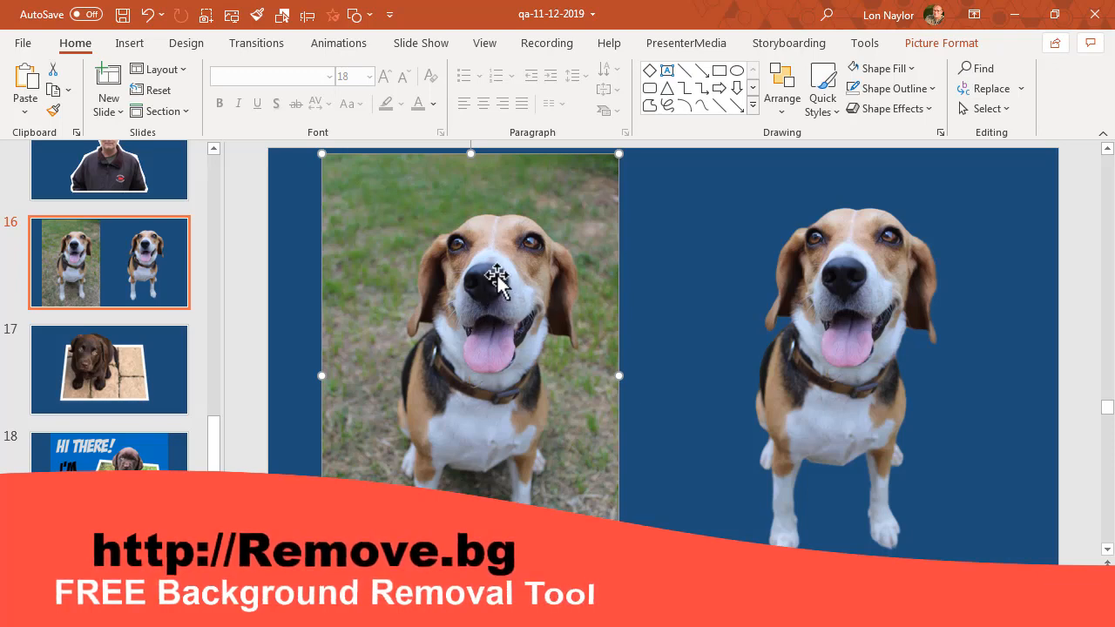
mouse_move(833, 328)
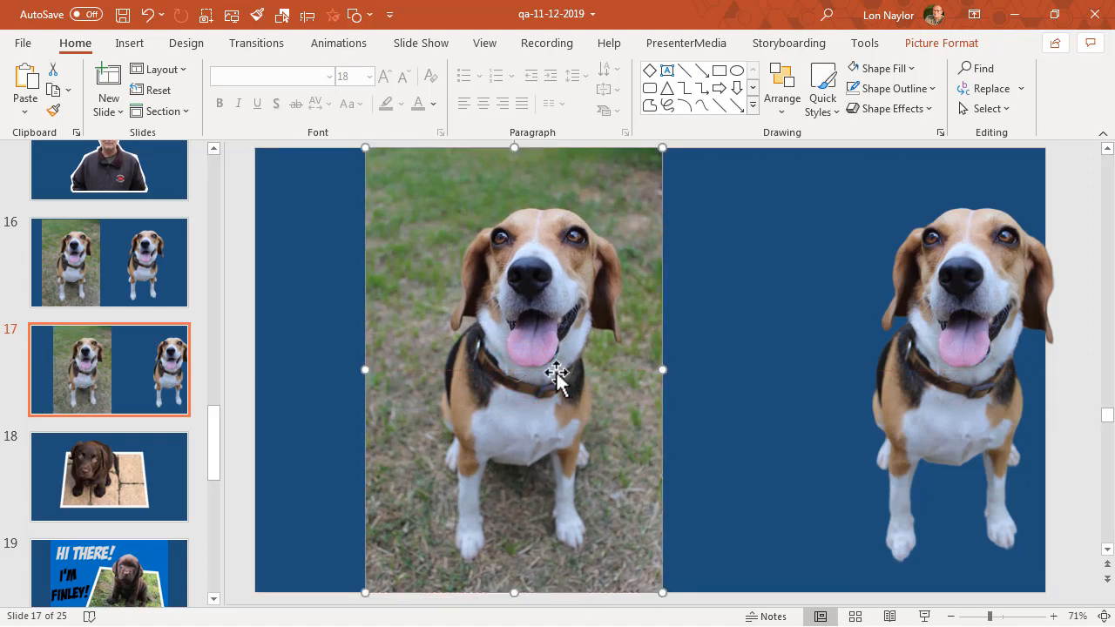
mouse_move(564, 352)
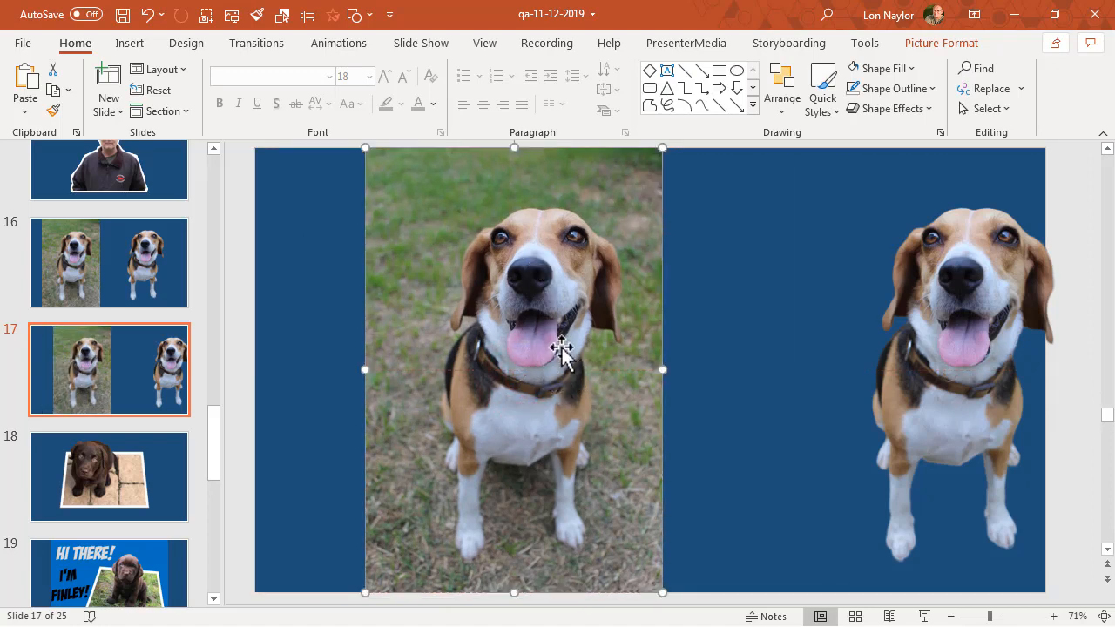
mouse_move(502, 369)
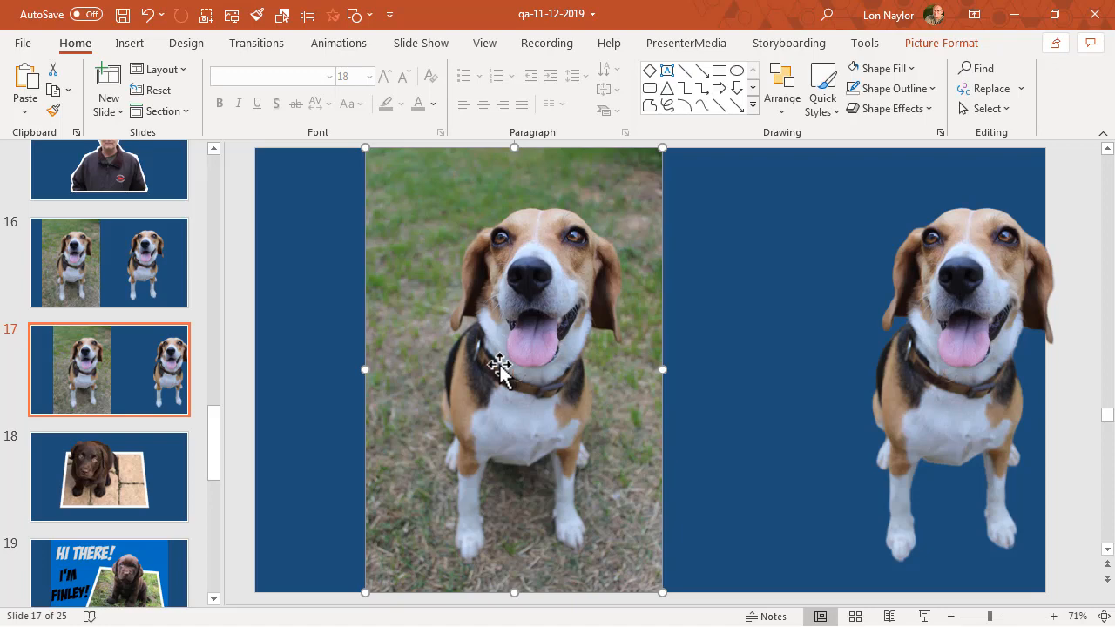
mouse_move(634, 386)
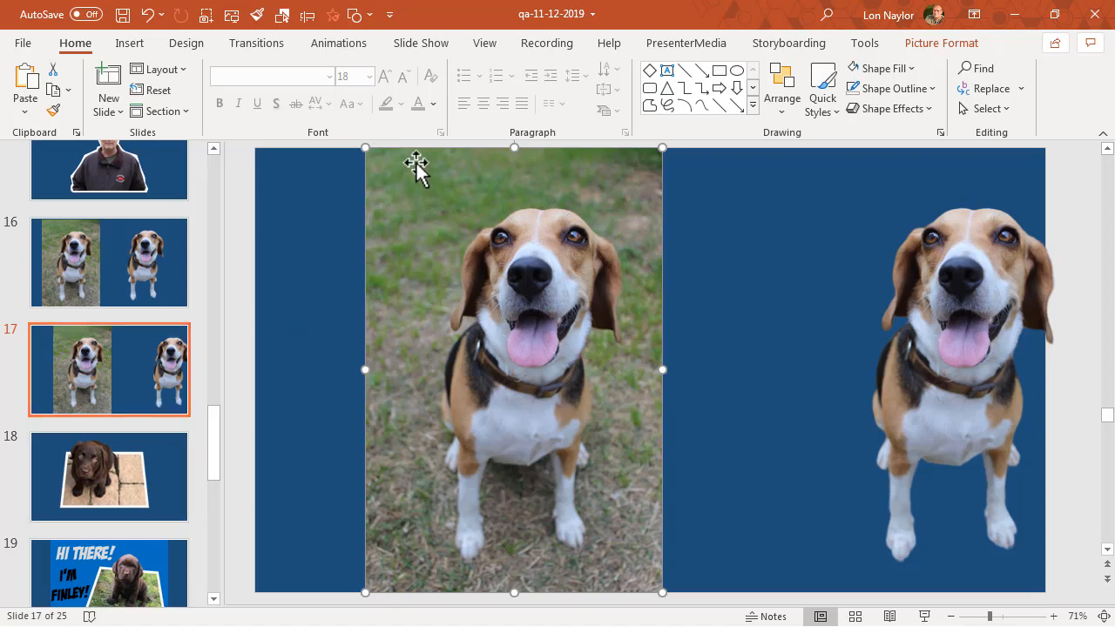
mouse_move(421, 512)
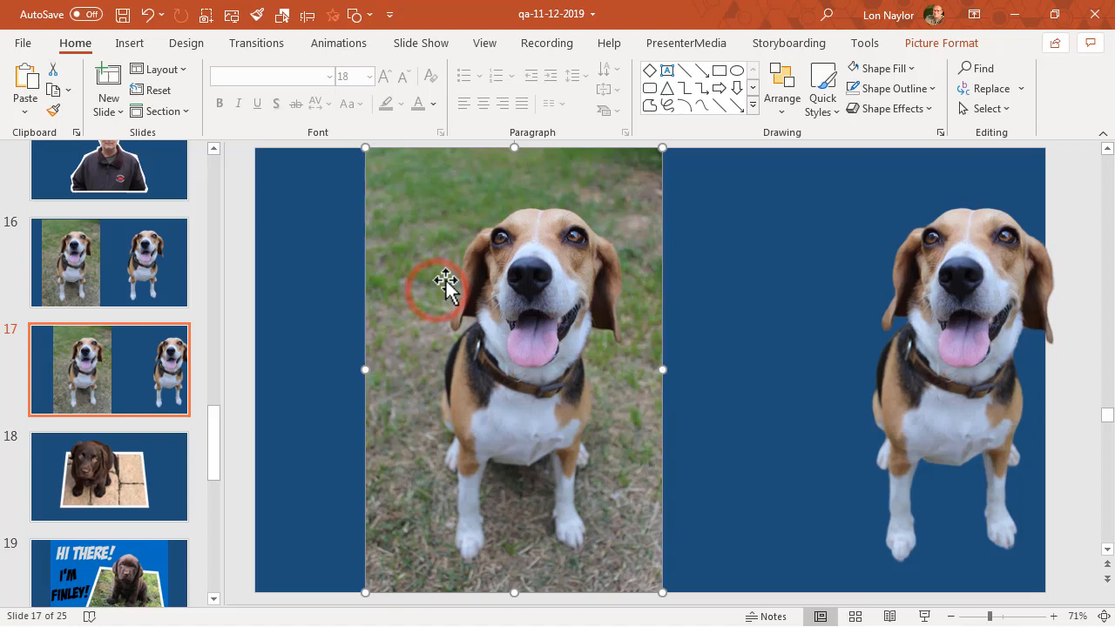
- Crop the grass beagle photo shorter at top and bottom via Picture Format
left_click(940, 42)
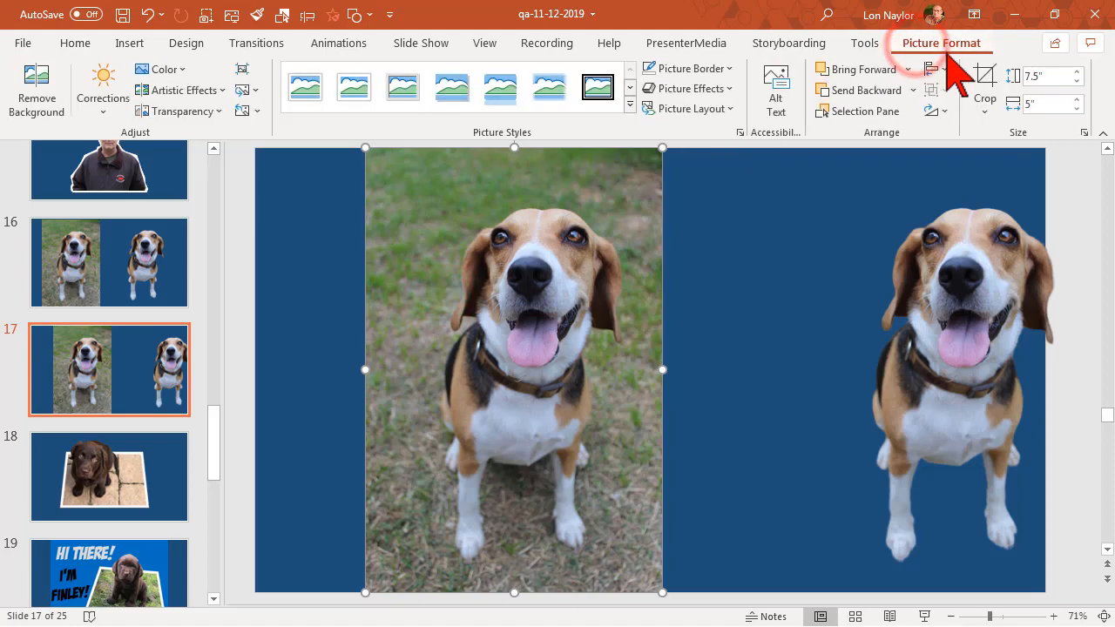
left_click(984, 87)
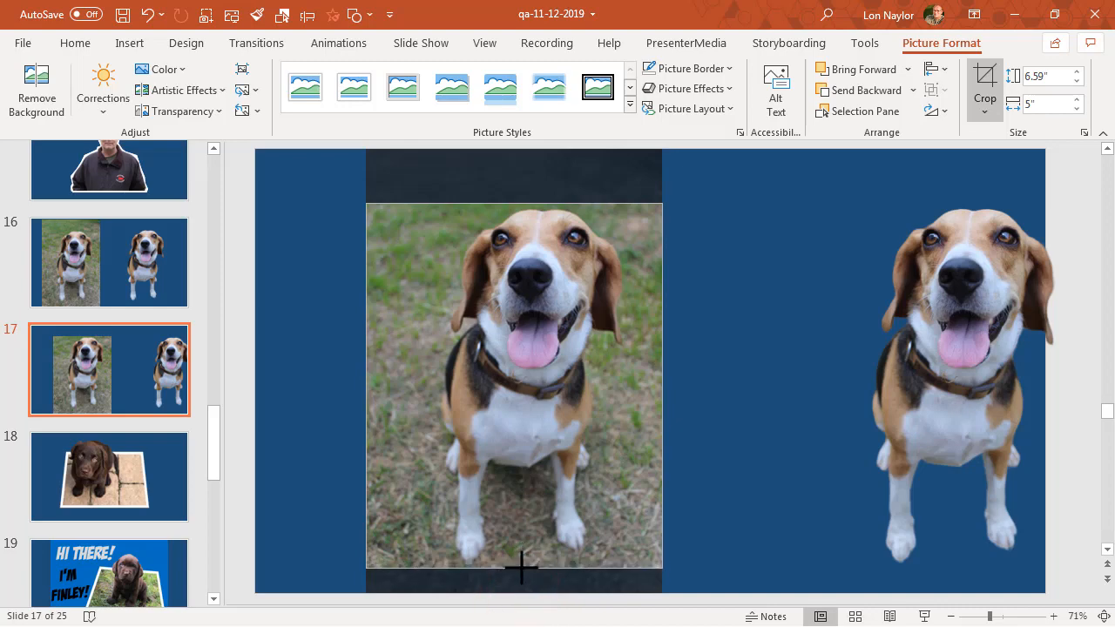
left_click(984, 76)
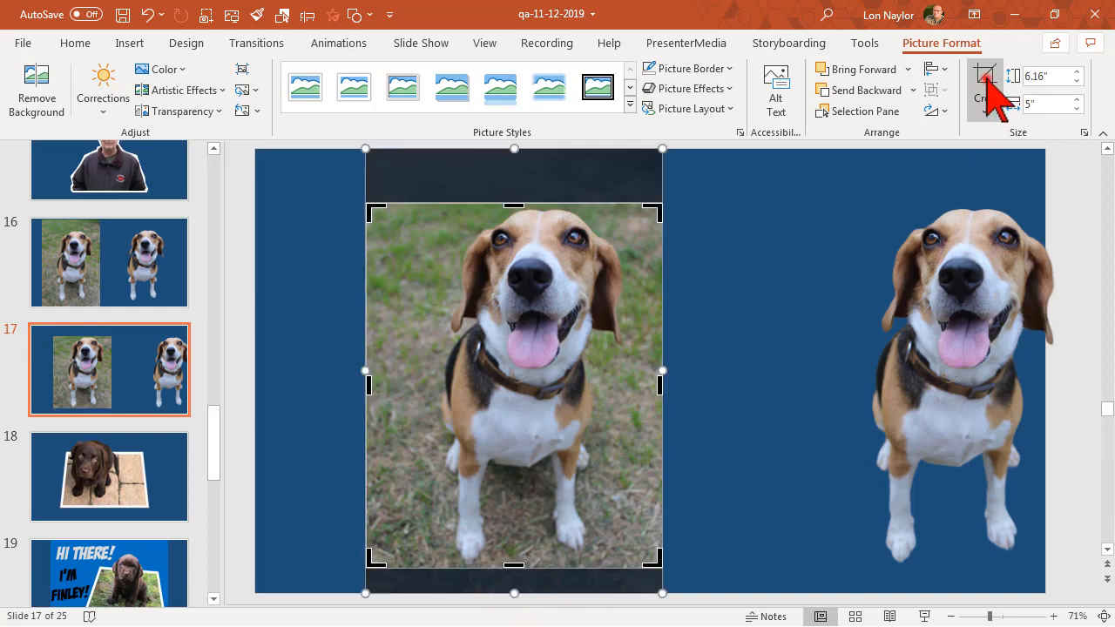
left_click(986, 84)
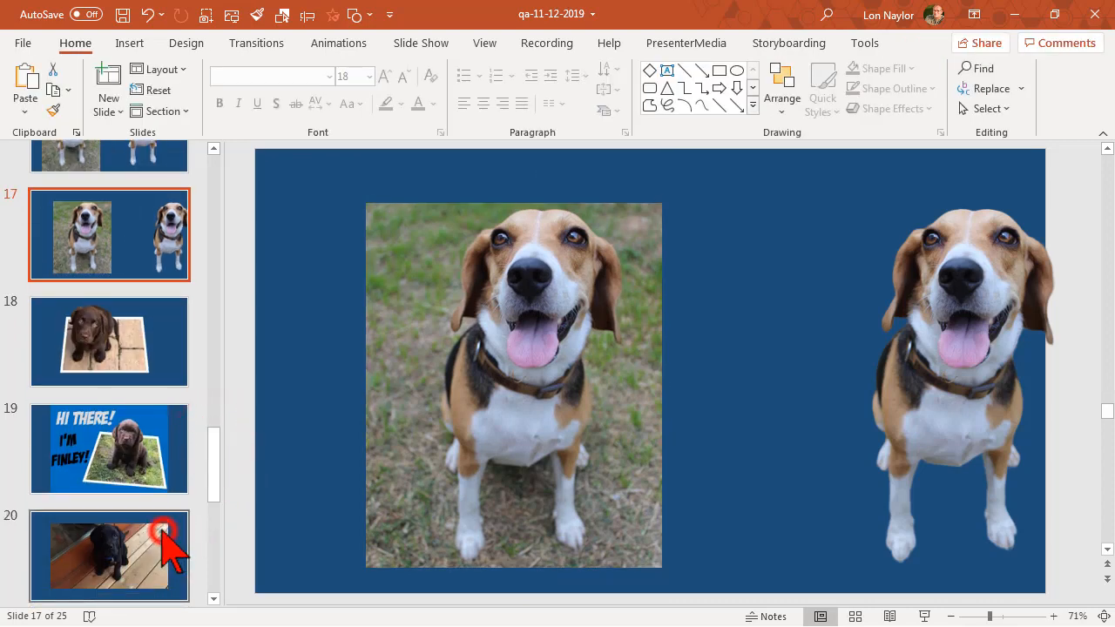
- Return to the beagle slide and select the white-framed cropped photo for further cropping
left_click(108, 555)
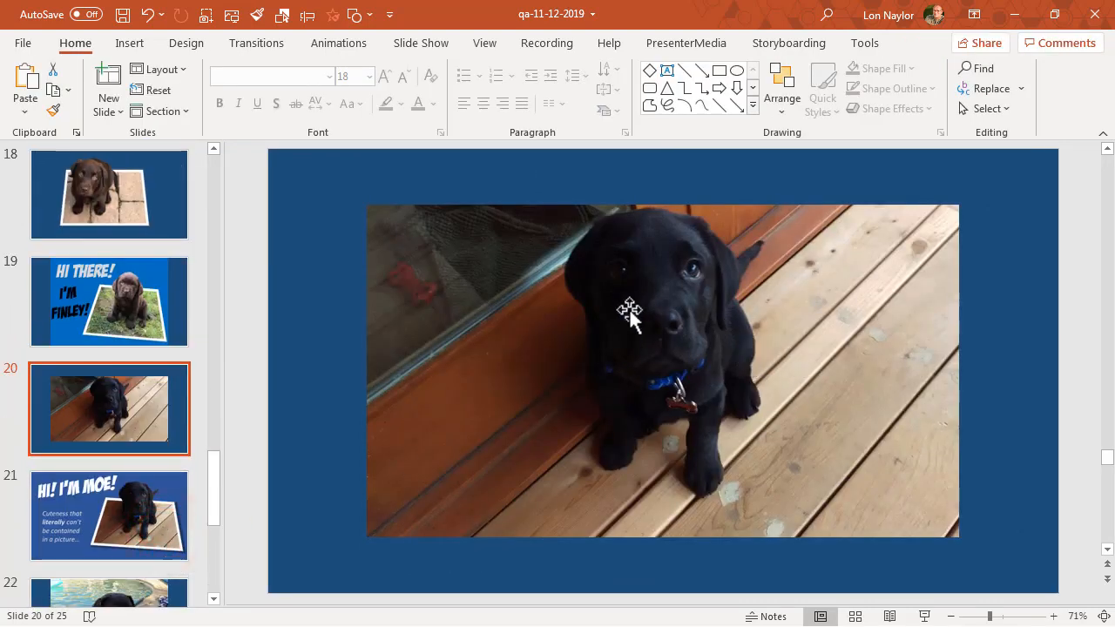
mouse_move(219, 189)
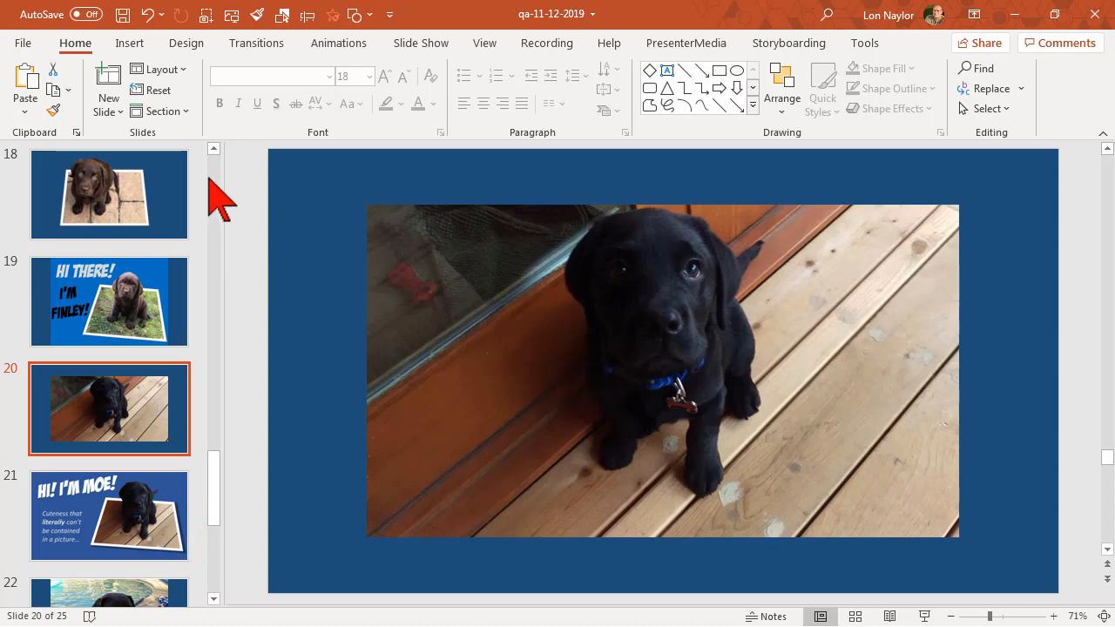
scroll("up", 3)
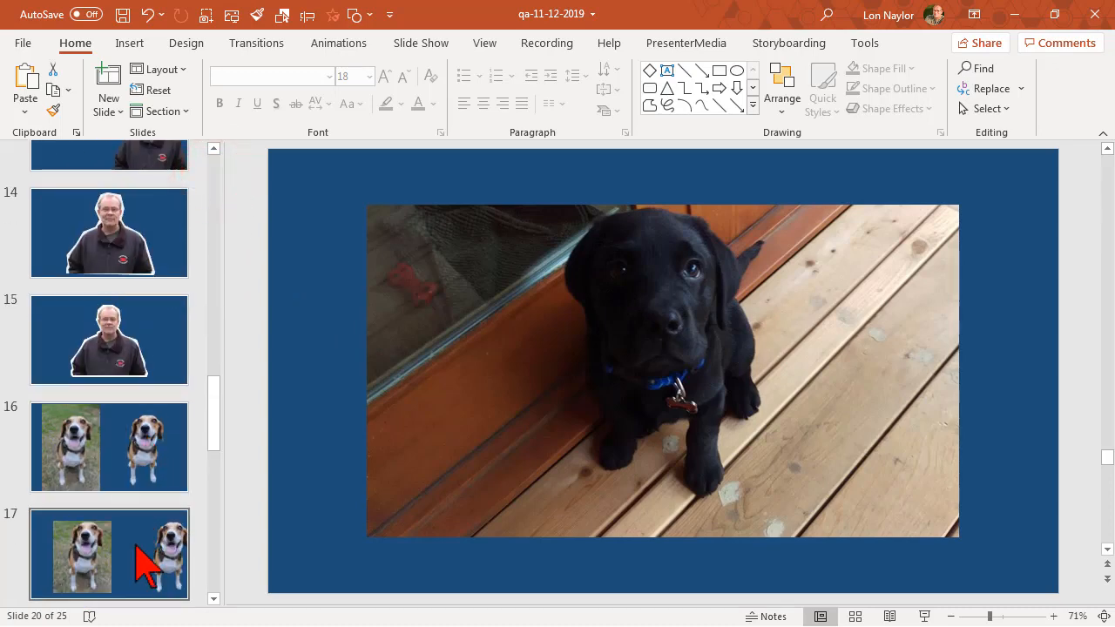
left_click(108, 553)
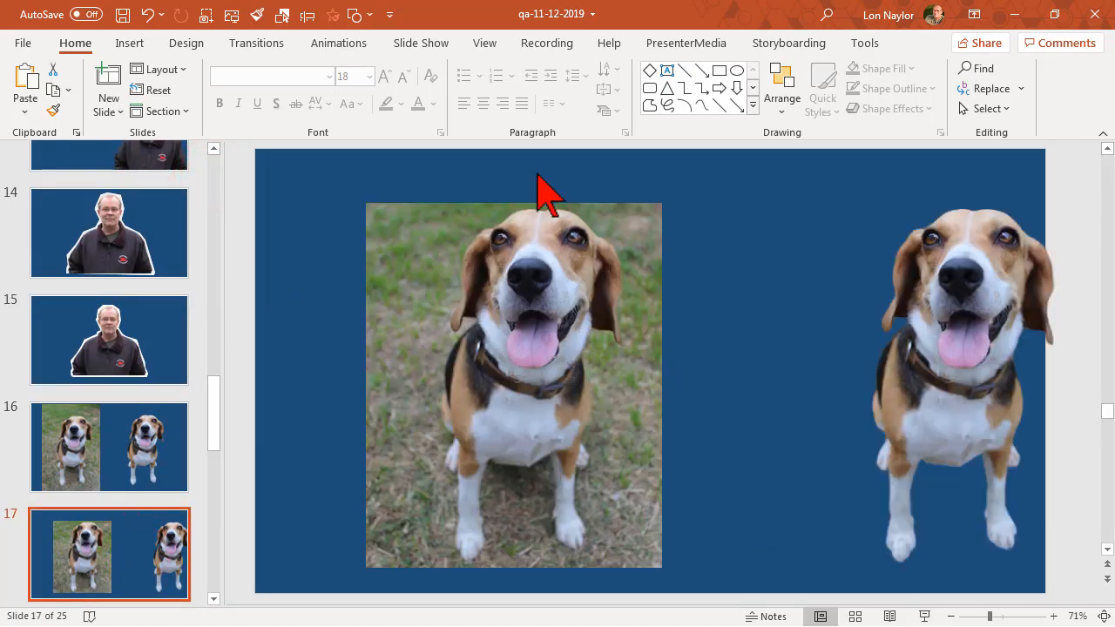
left_click(480, 397)
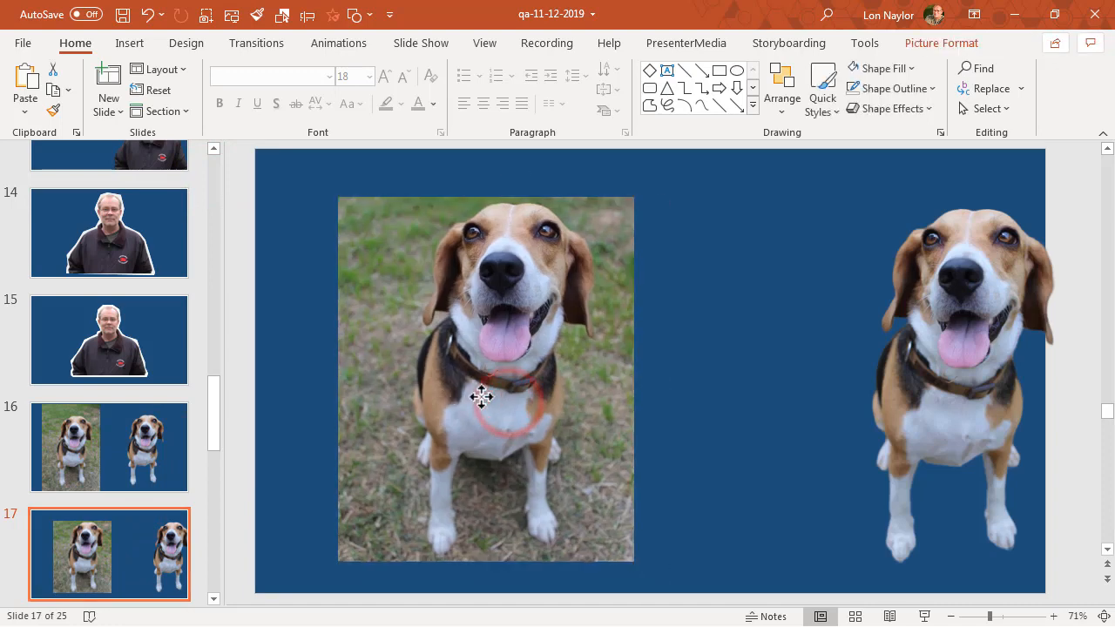
left_click(481, 397)
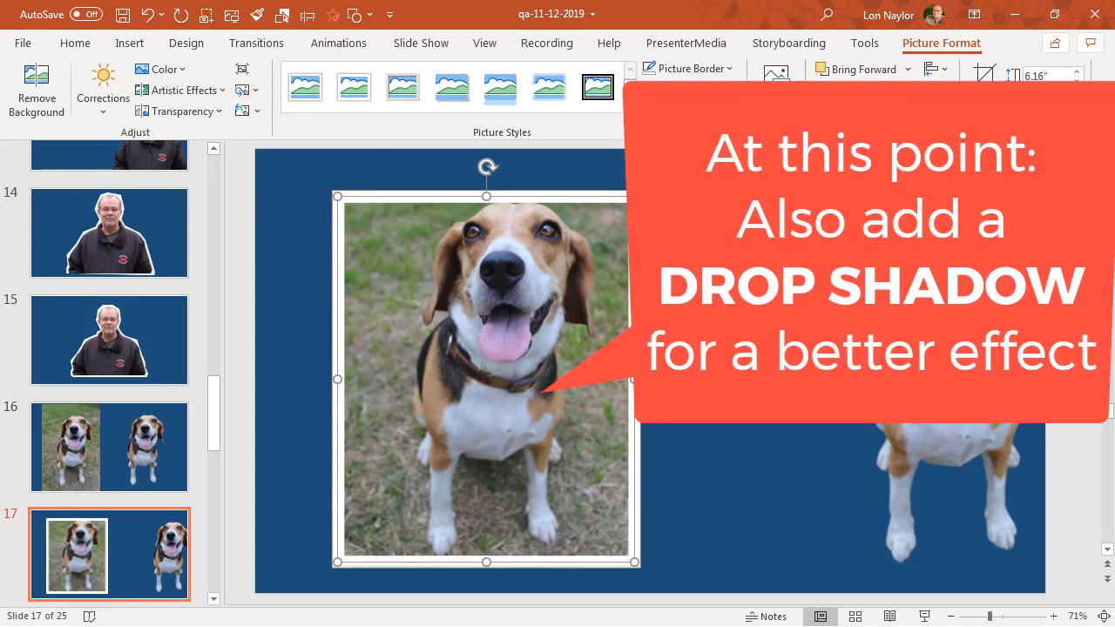
mouse_move(625, 314)
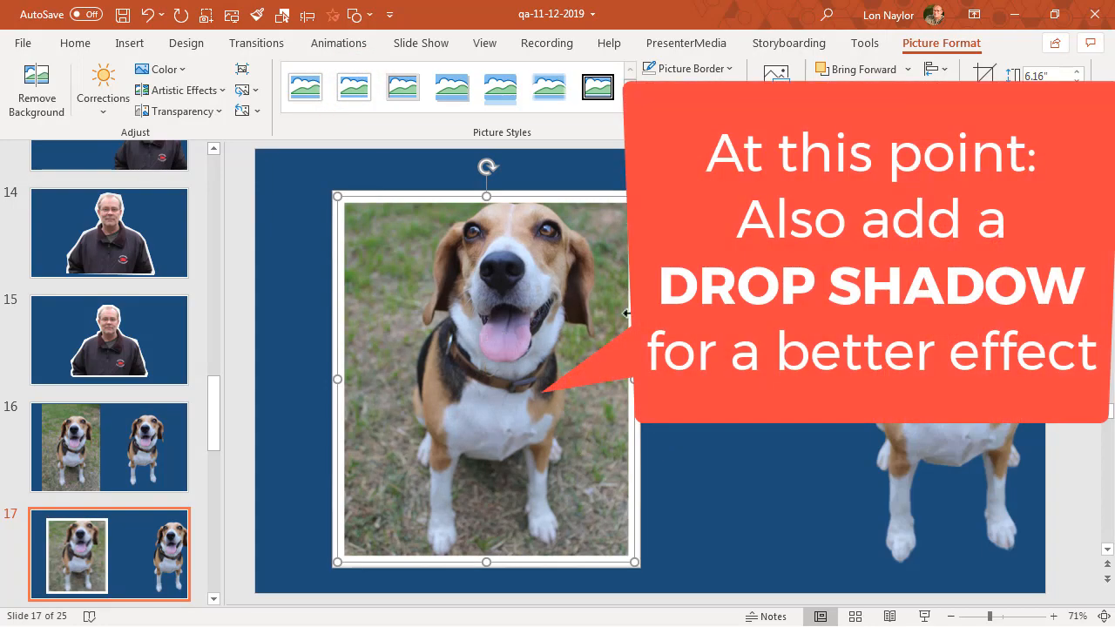
mouse_move(573, 327)
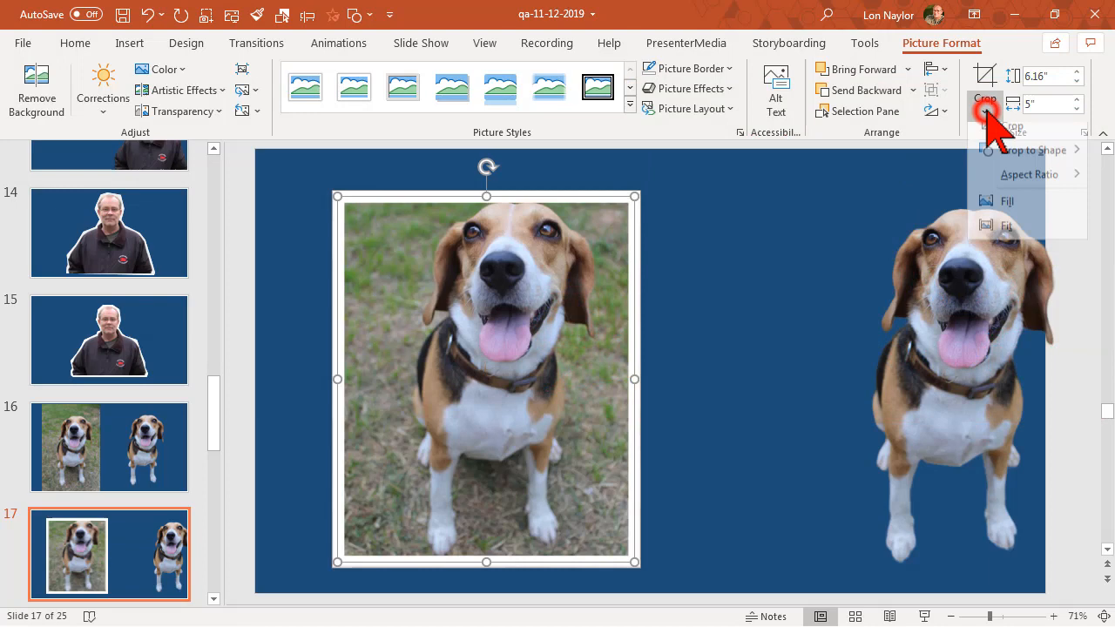
- Crop the framed photo to a Trapezoid shape and trim it to the dog's lower body and paws
left_click(1034, 150)
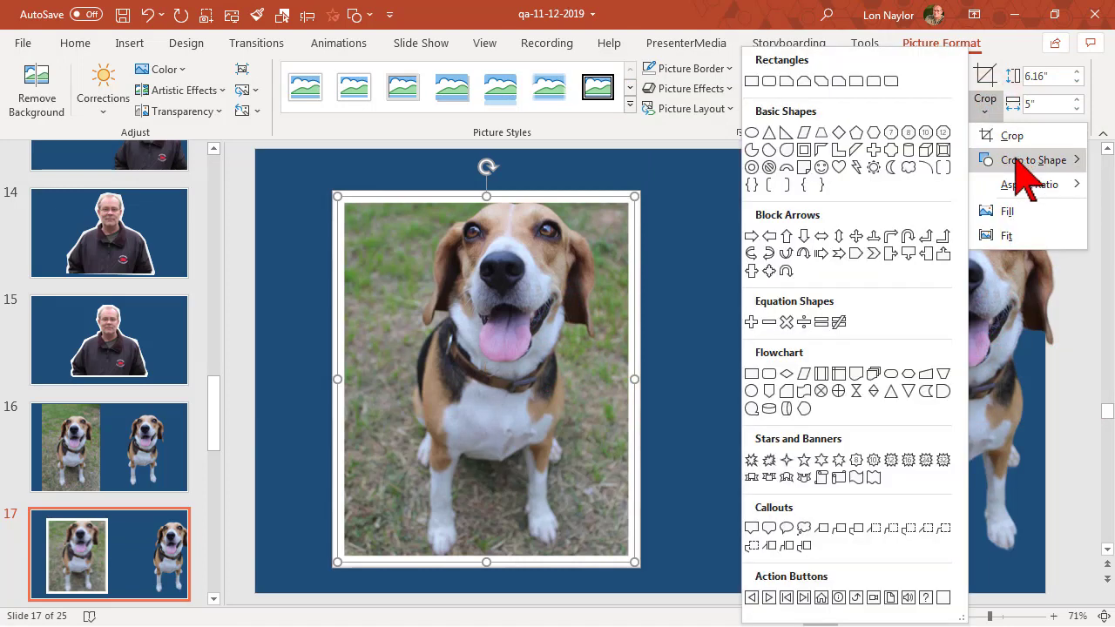
mouse_move(825, 148)
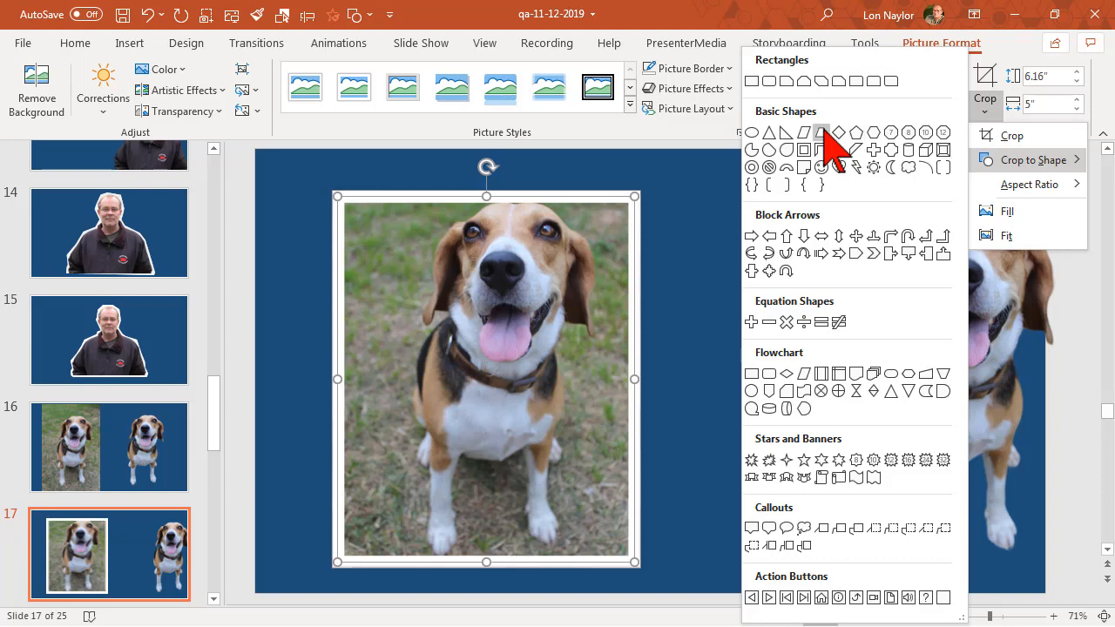
left_click(815, 132)
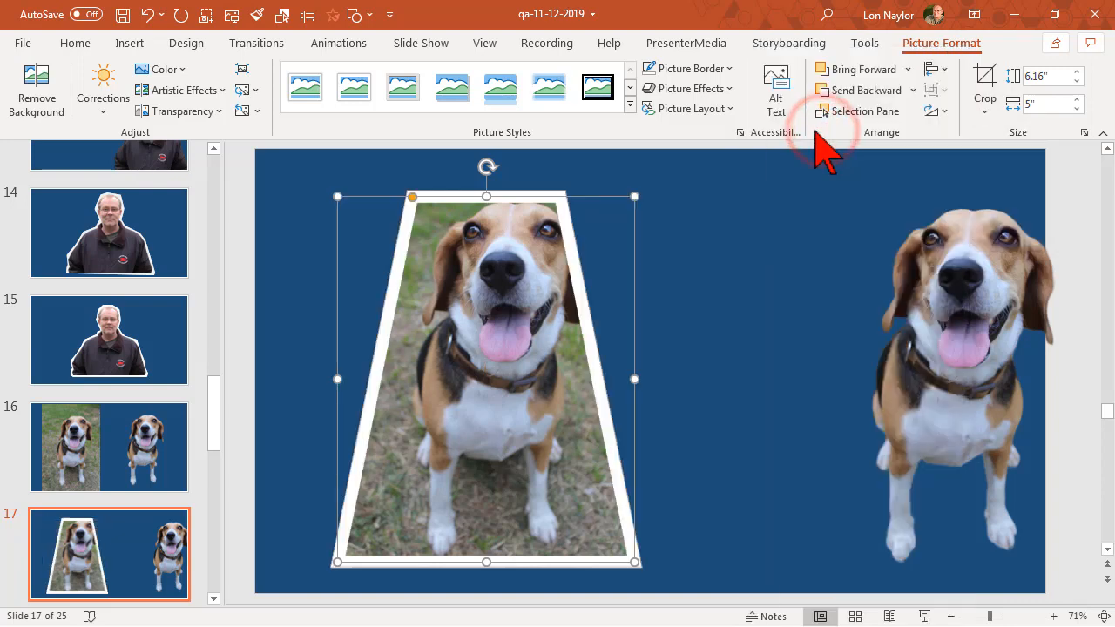
mouse_move(985, 77)
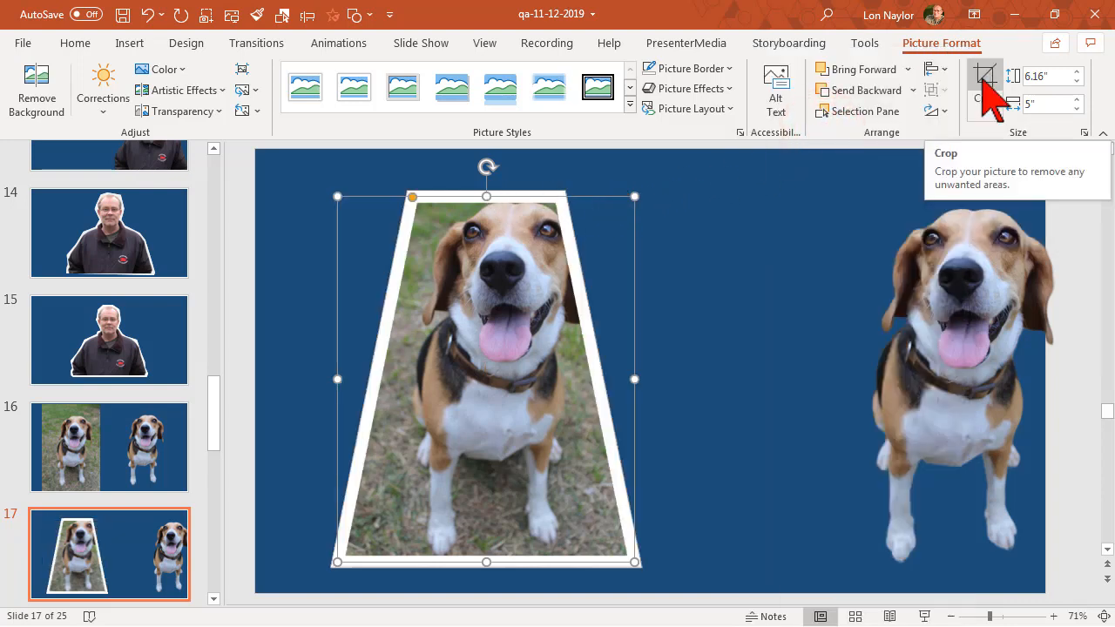
left_click(986, 84)
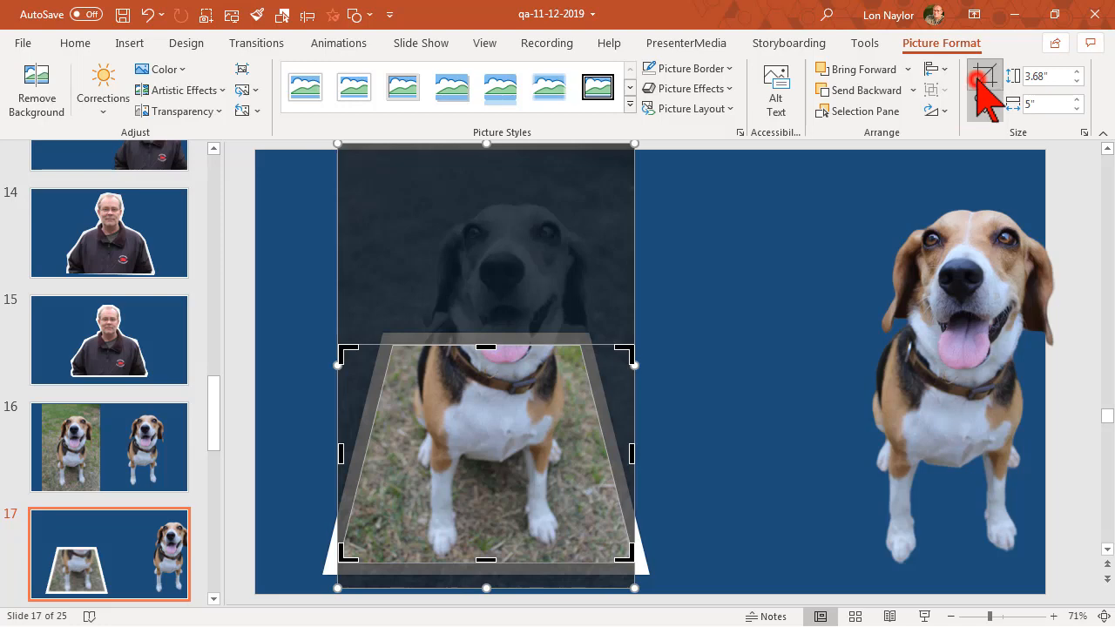
left_click(984, 84)
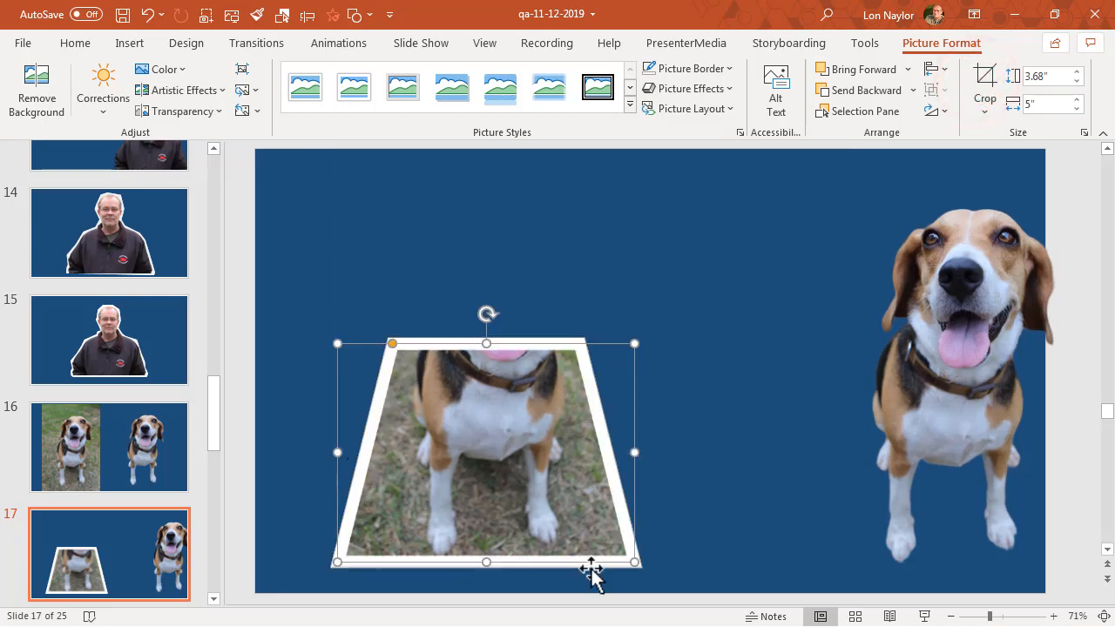
mouse_move(505, 410)
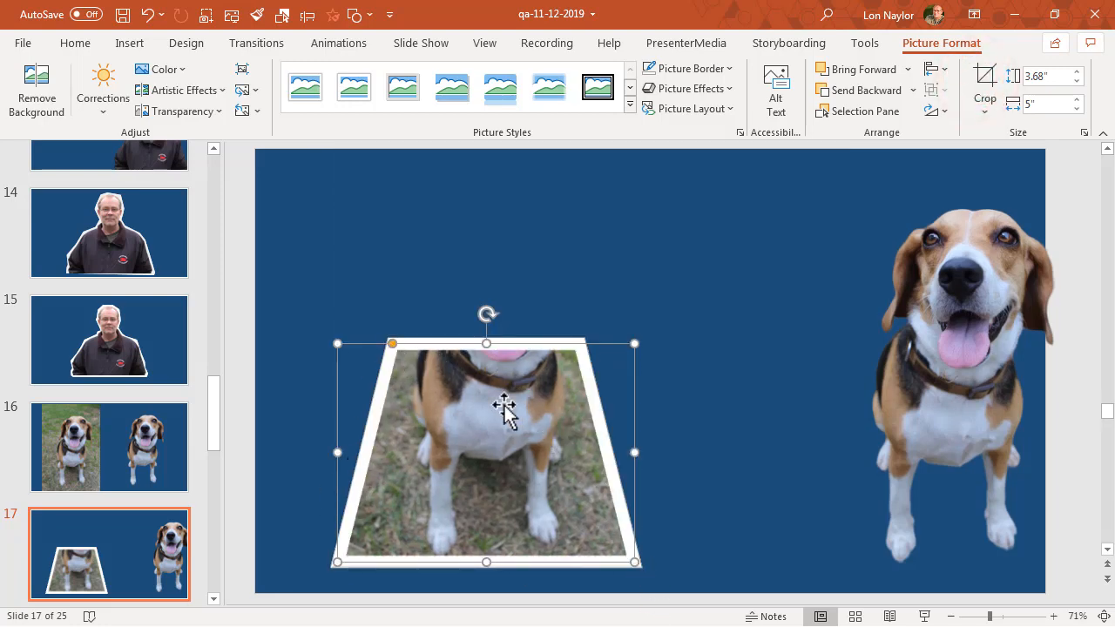
mouse_move(895, 361)
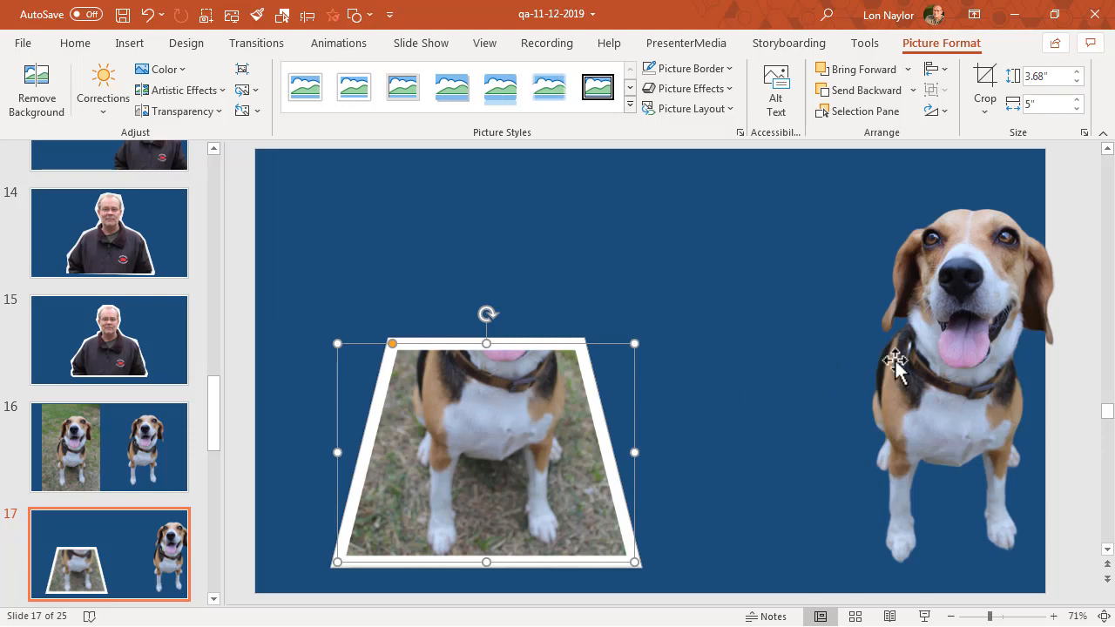
mouse_move(954, 375)
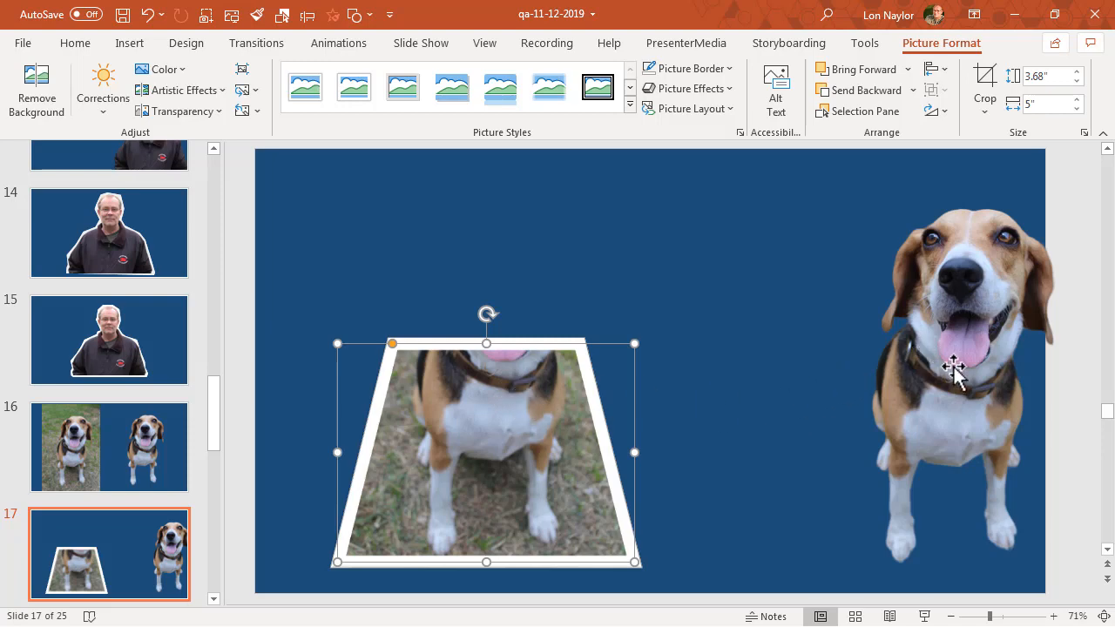
mouse_move(958, 357)
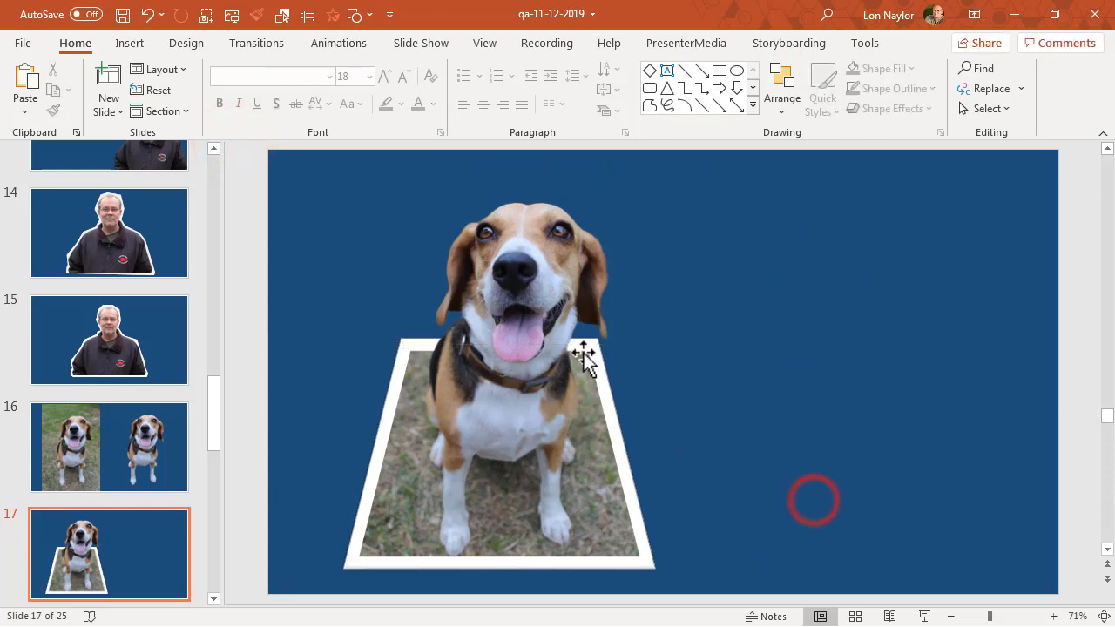
- Select the beagle cutout and trapezoid photo together, group them, then deselect
left_click(547, 383)
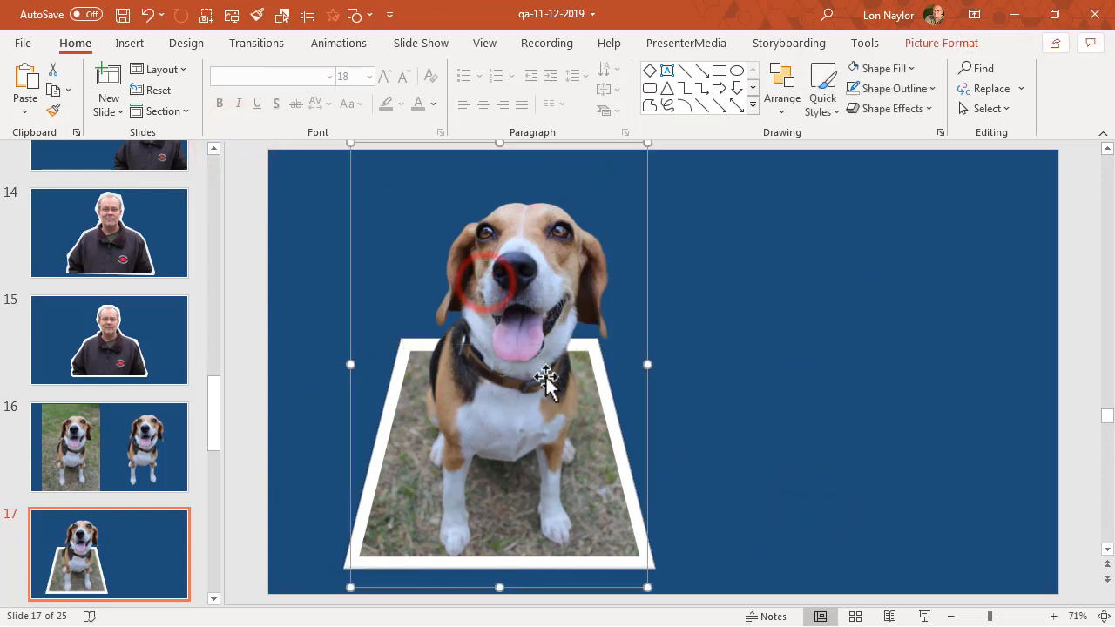
left_click(871, 369)
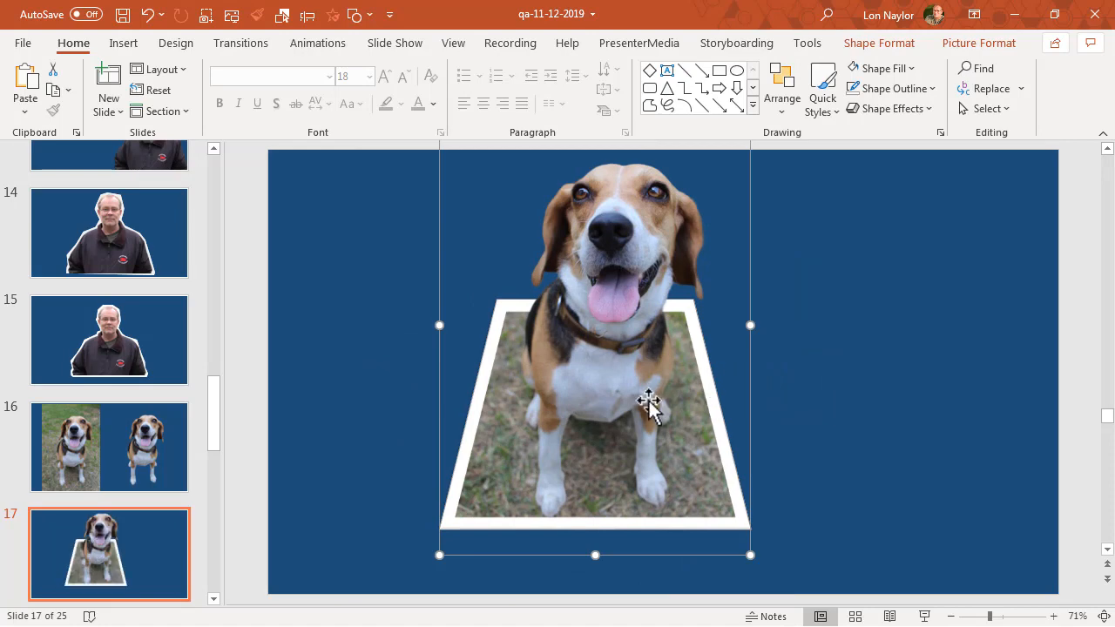
mouse_move(617, 287)
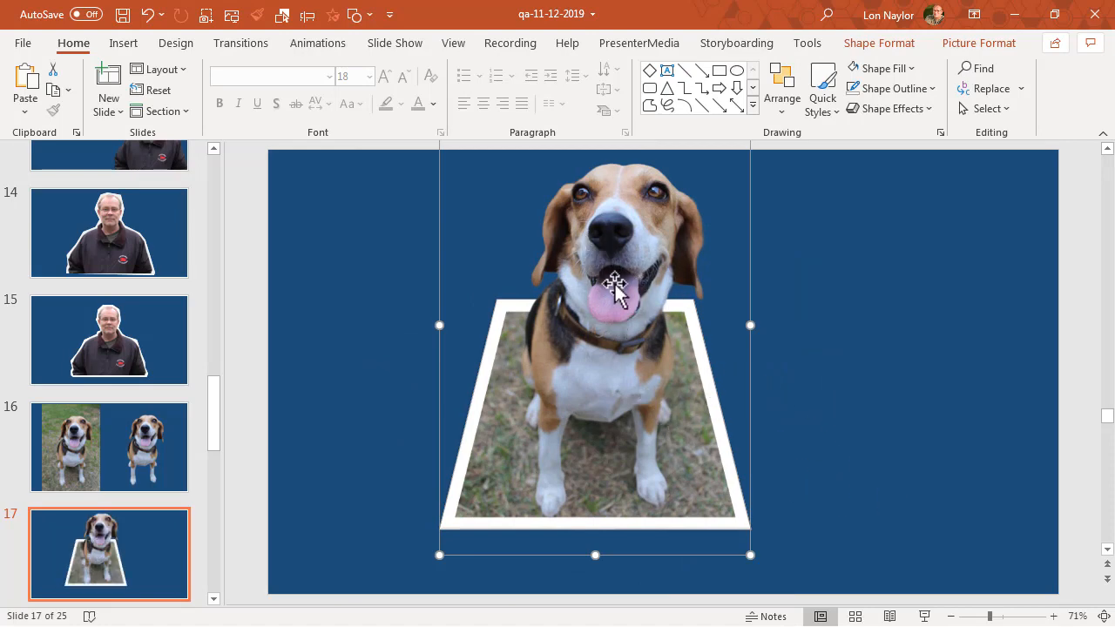
left_click(867, 403)
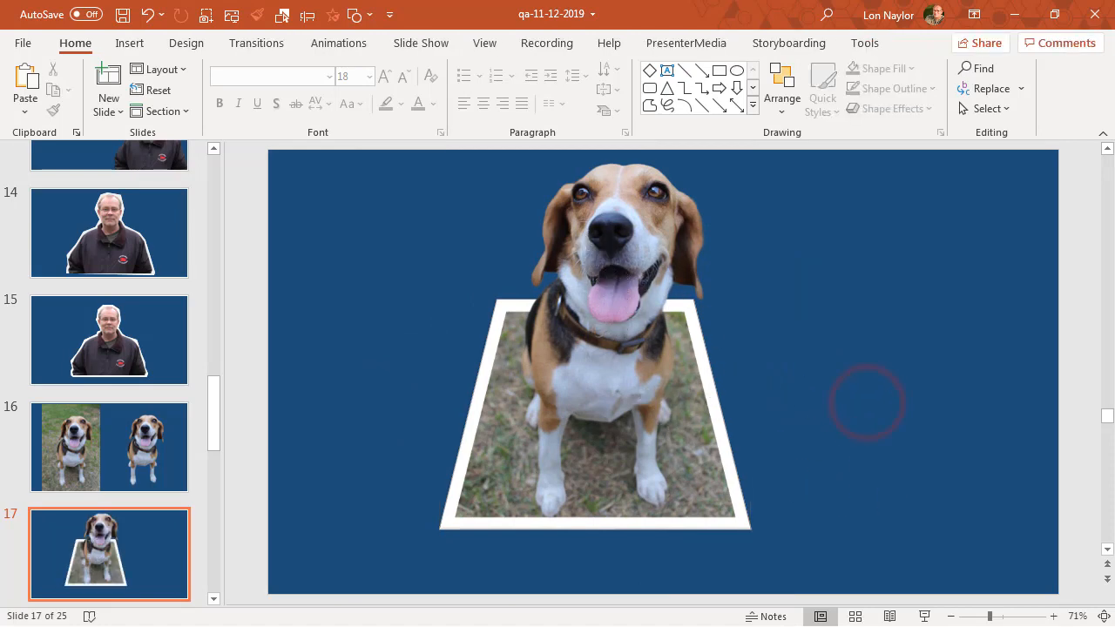
scroll("down", 3)
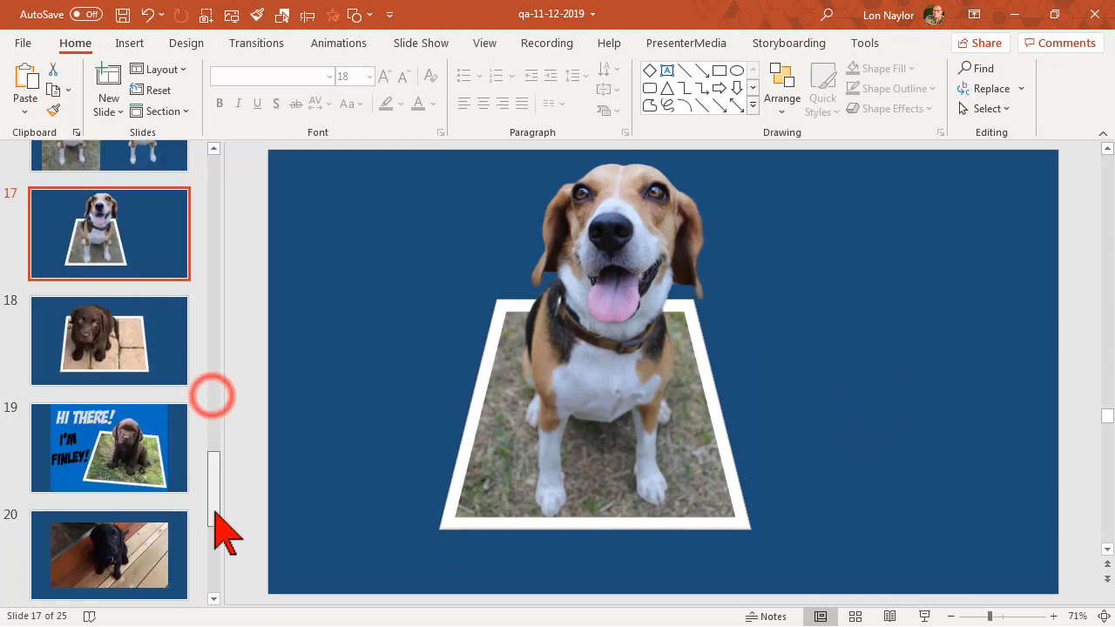
scroll("down", 3)
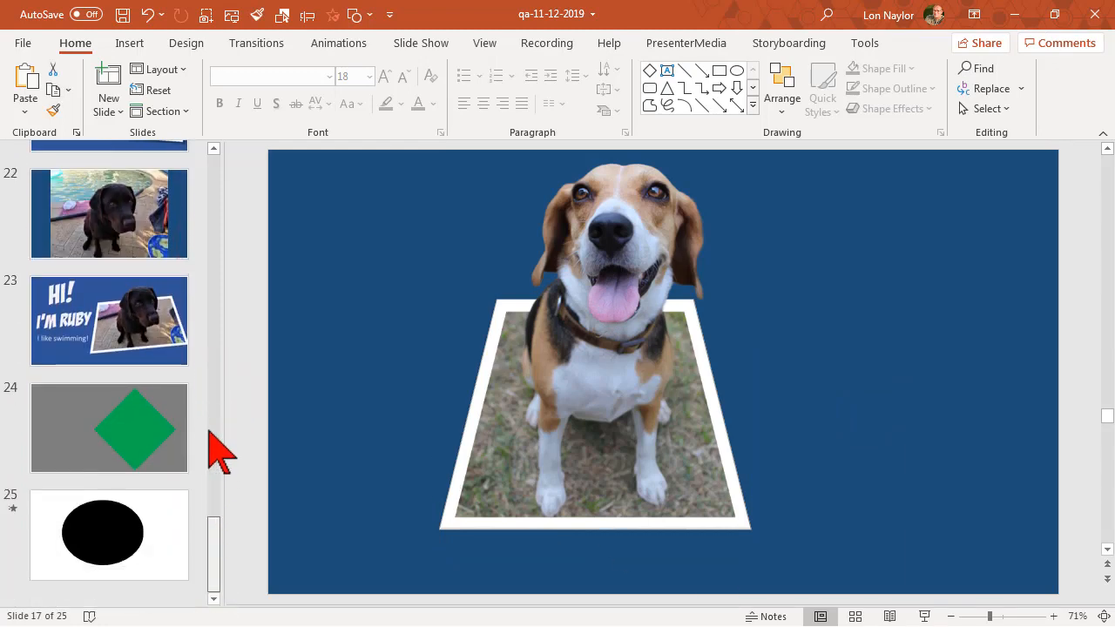
scroll("up", 3)
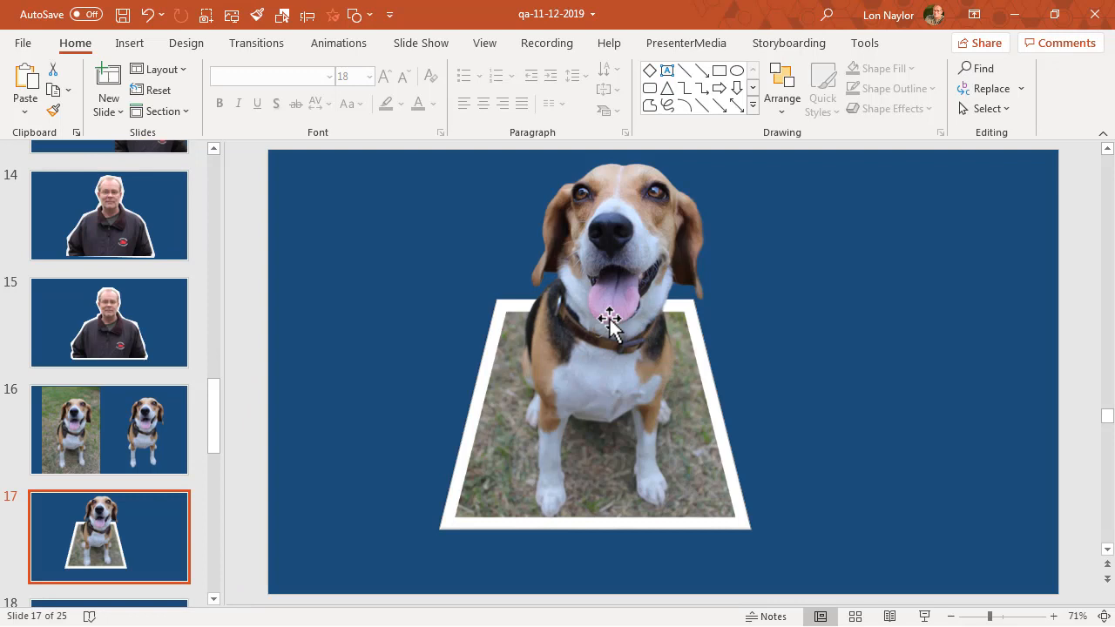
left_click(244, 325)
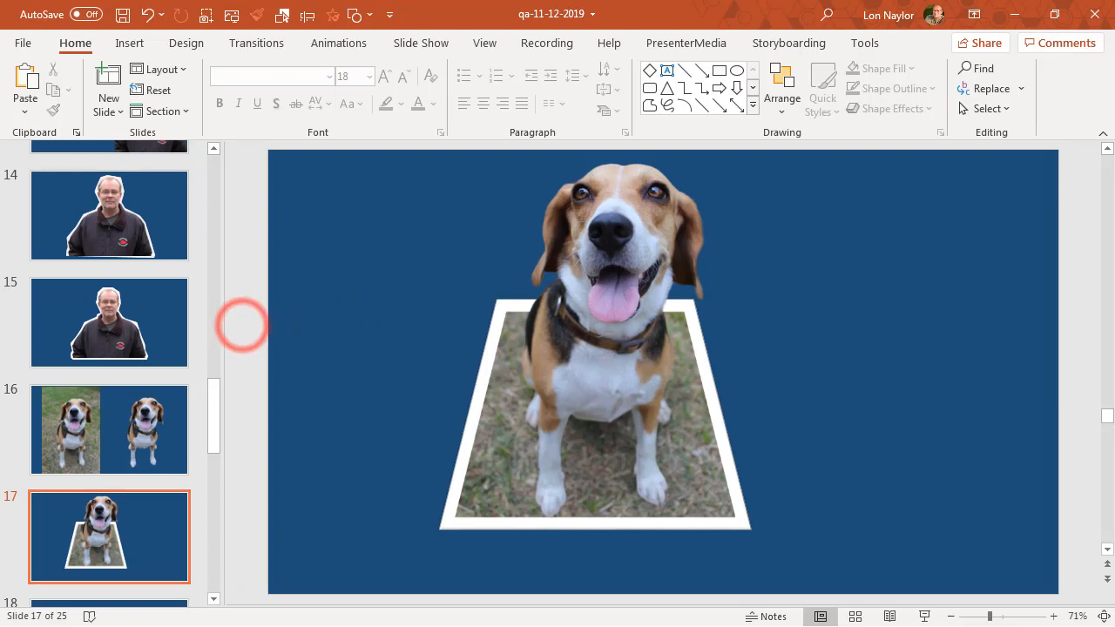
scroll("down", 3)
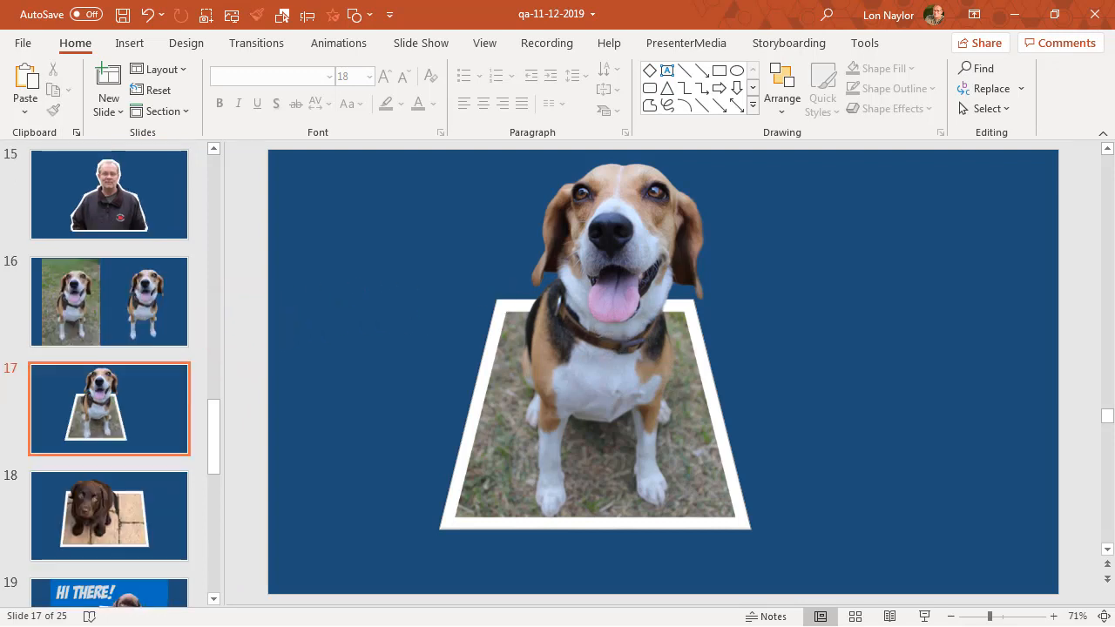